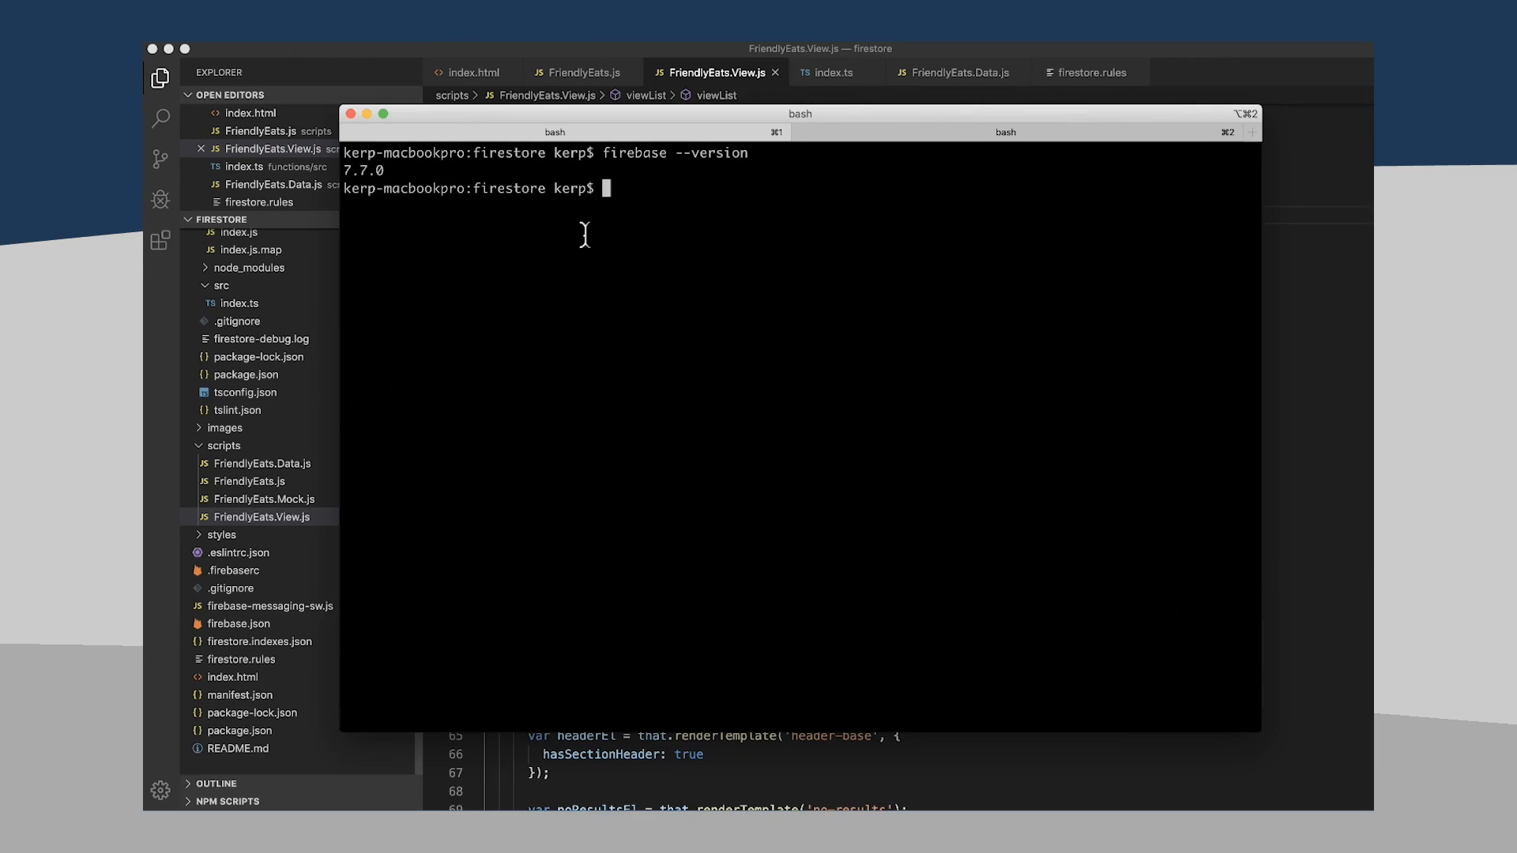
- Run 'firebase emulators:start' in the bash tab to launch functions, Firestore and hosting emulators
text(firebase emul)
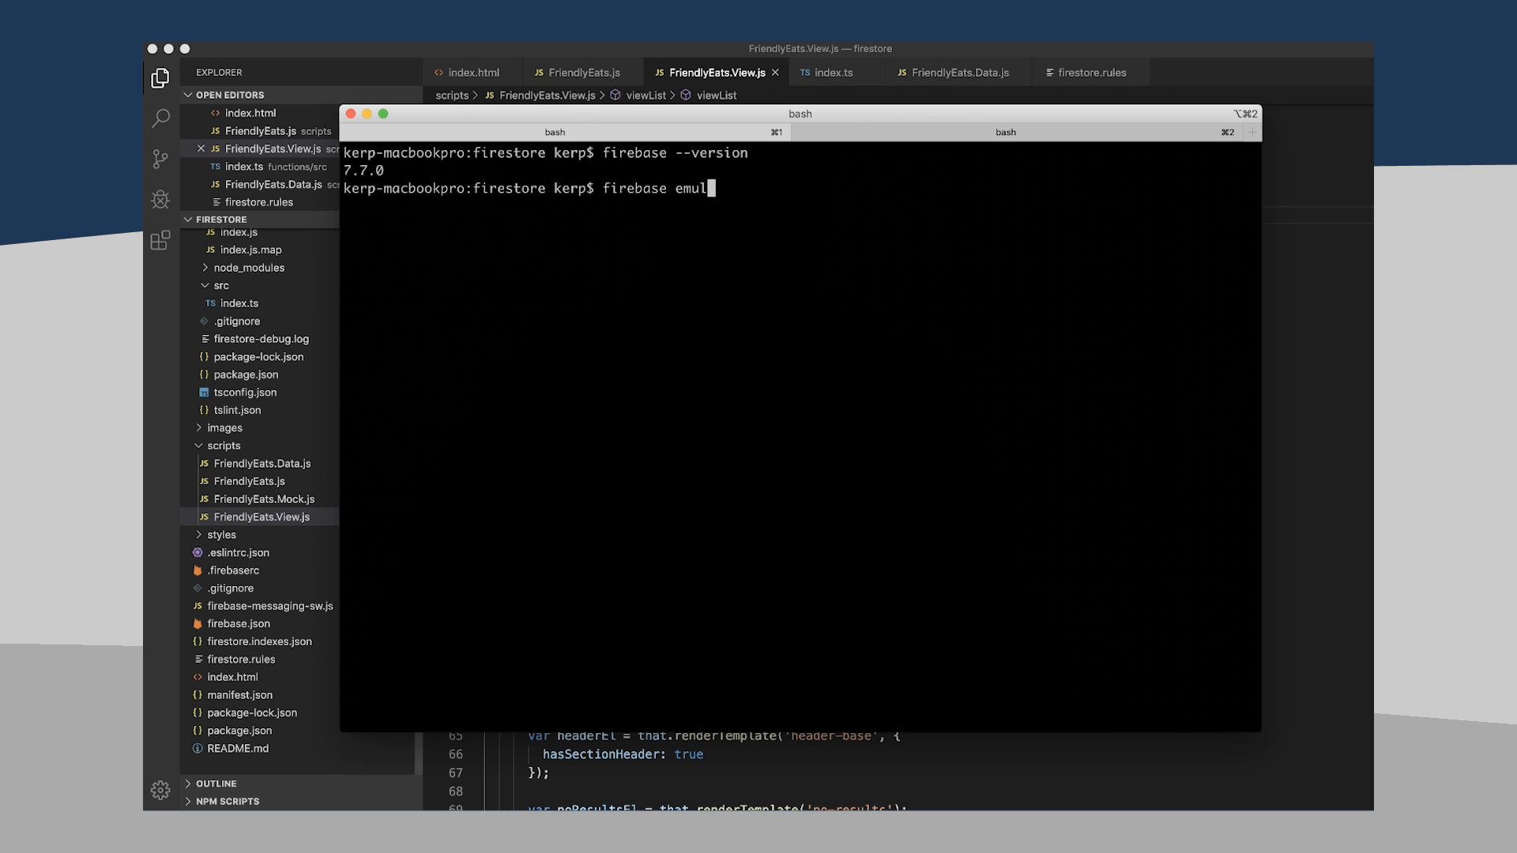
text(ators:start)
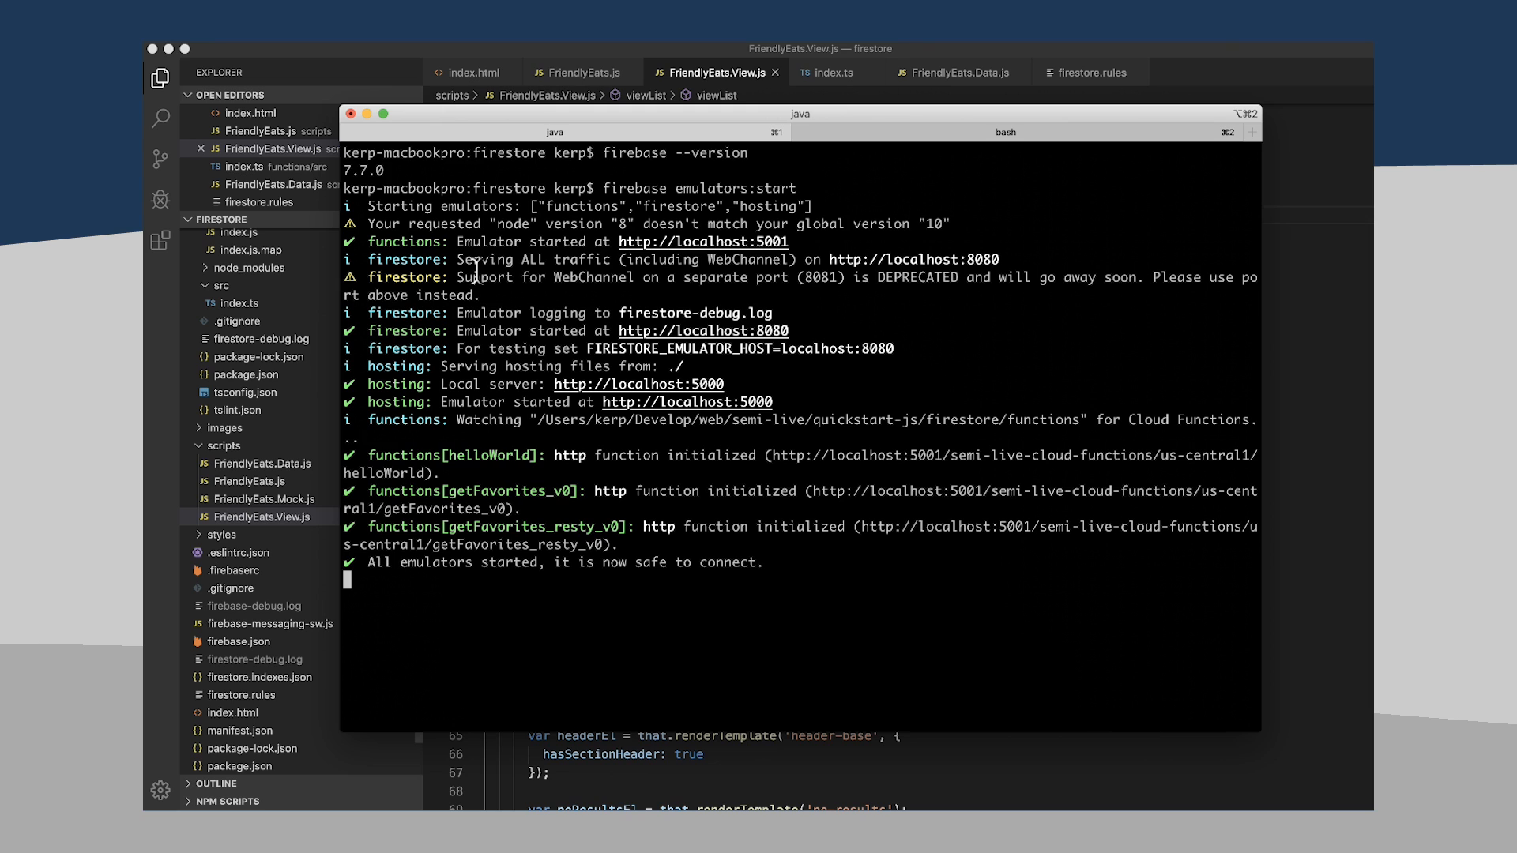
mouse_move(476, 270)
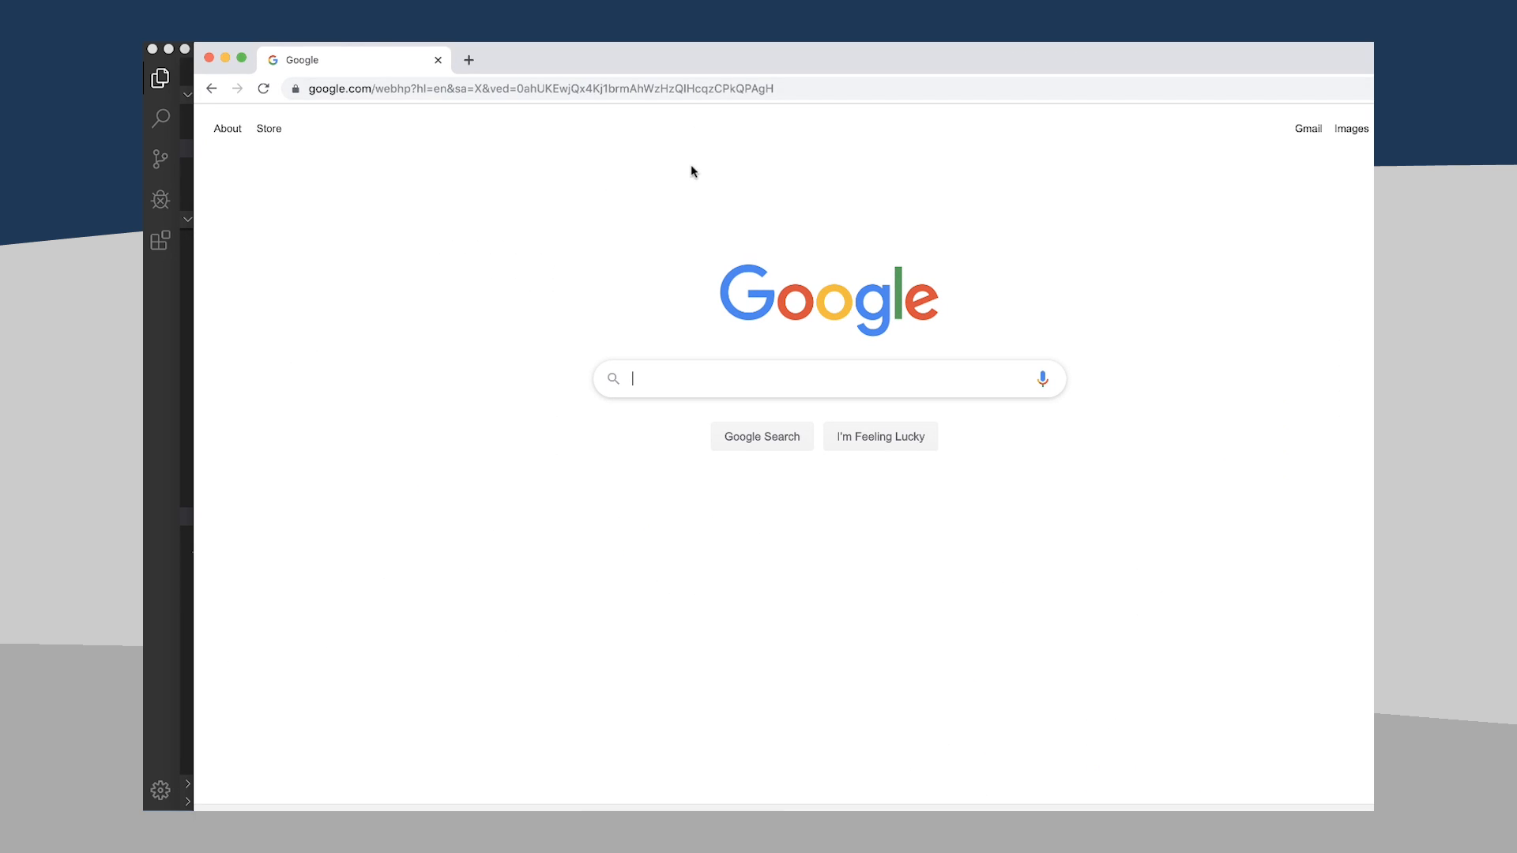
- Load localhost:5000 and use ADD MOCK DATA to populate the restaurant list
click(532, 88)
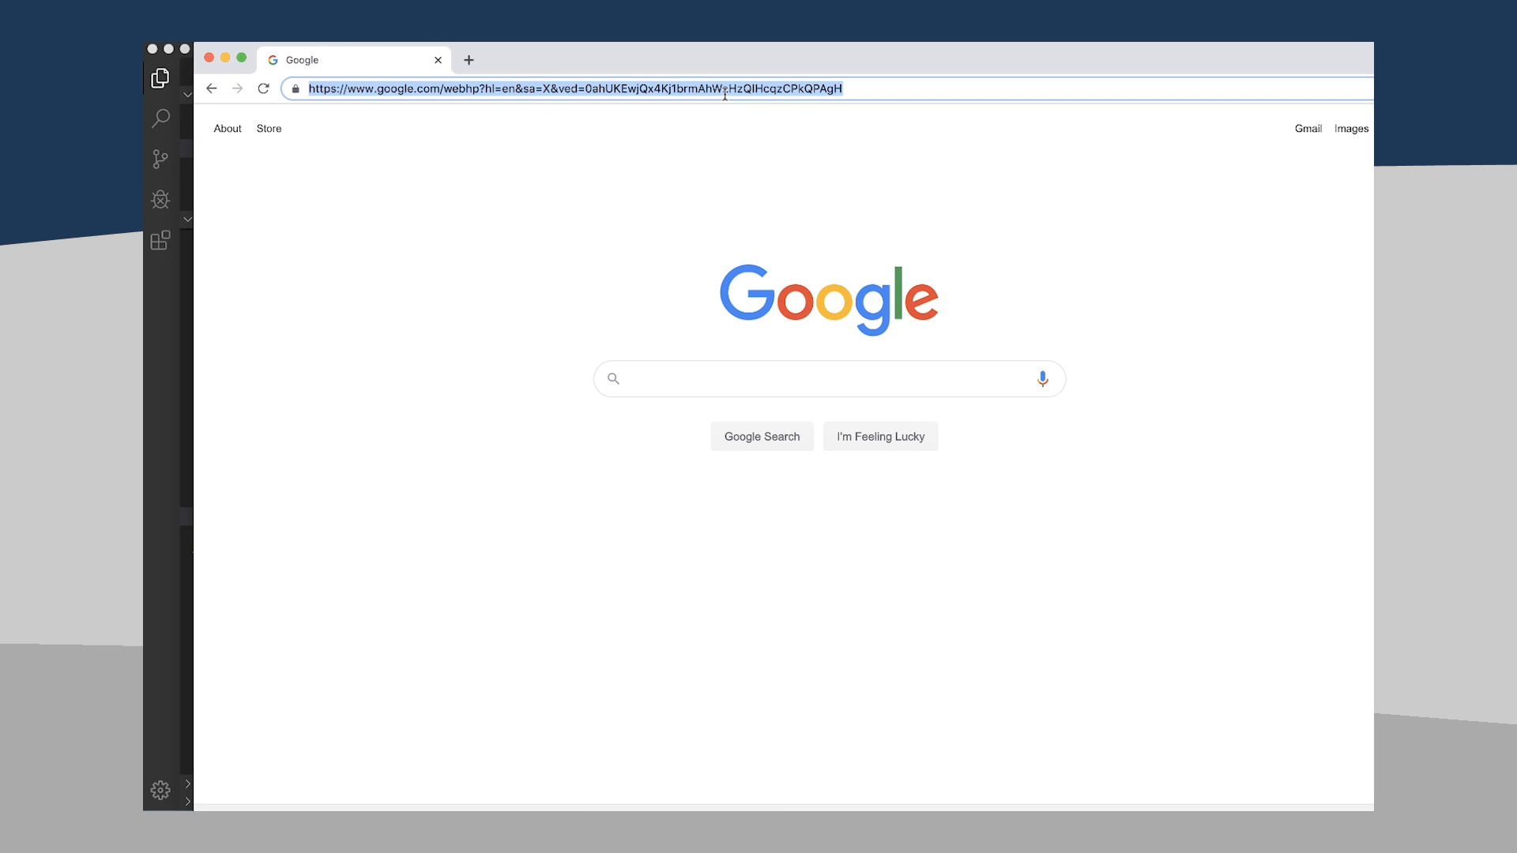
text(localhost:5000/setup)
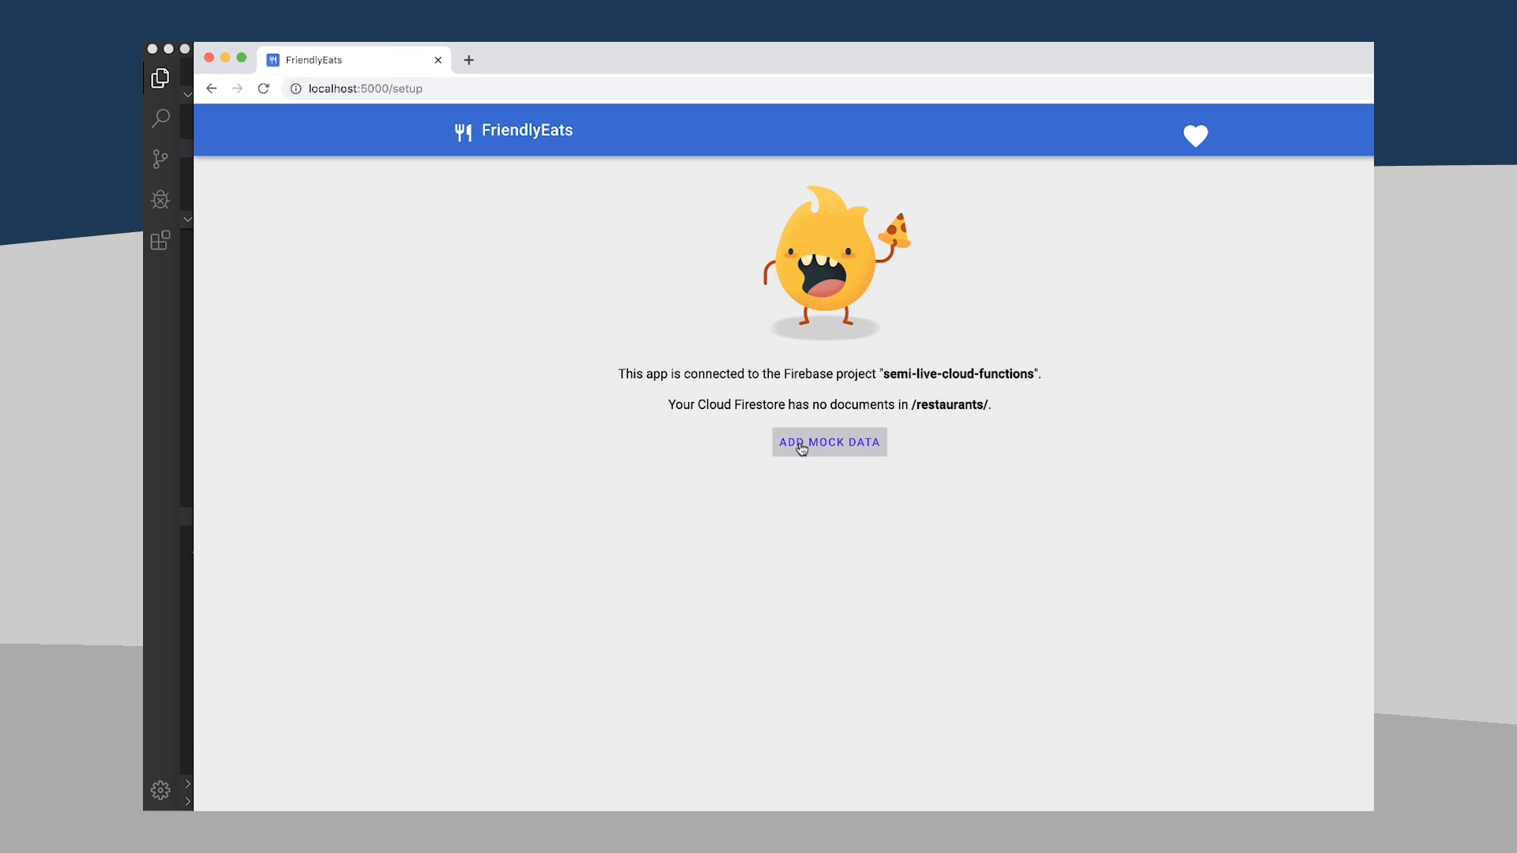
mouse_move(827, 446)
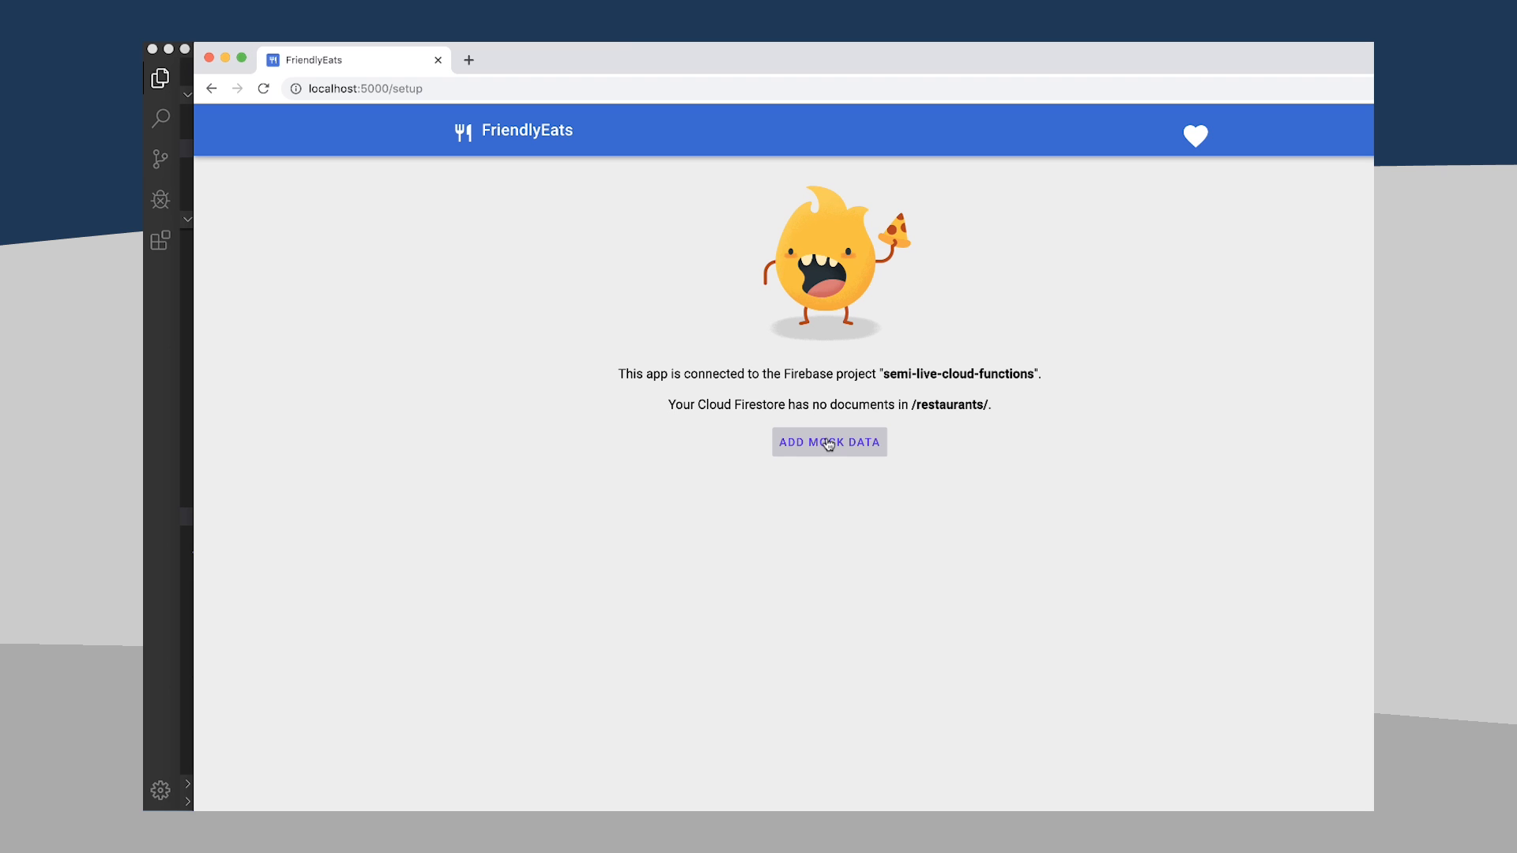
click(828, 443)
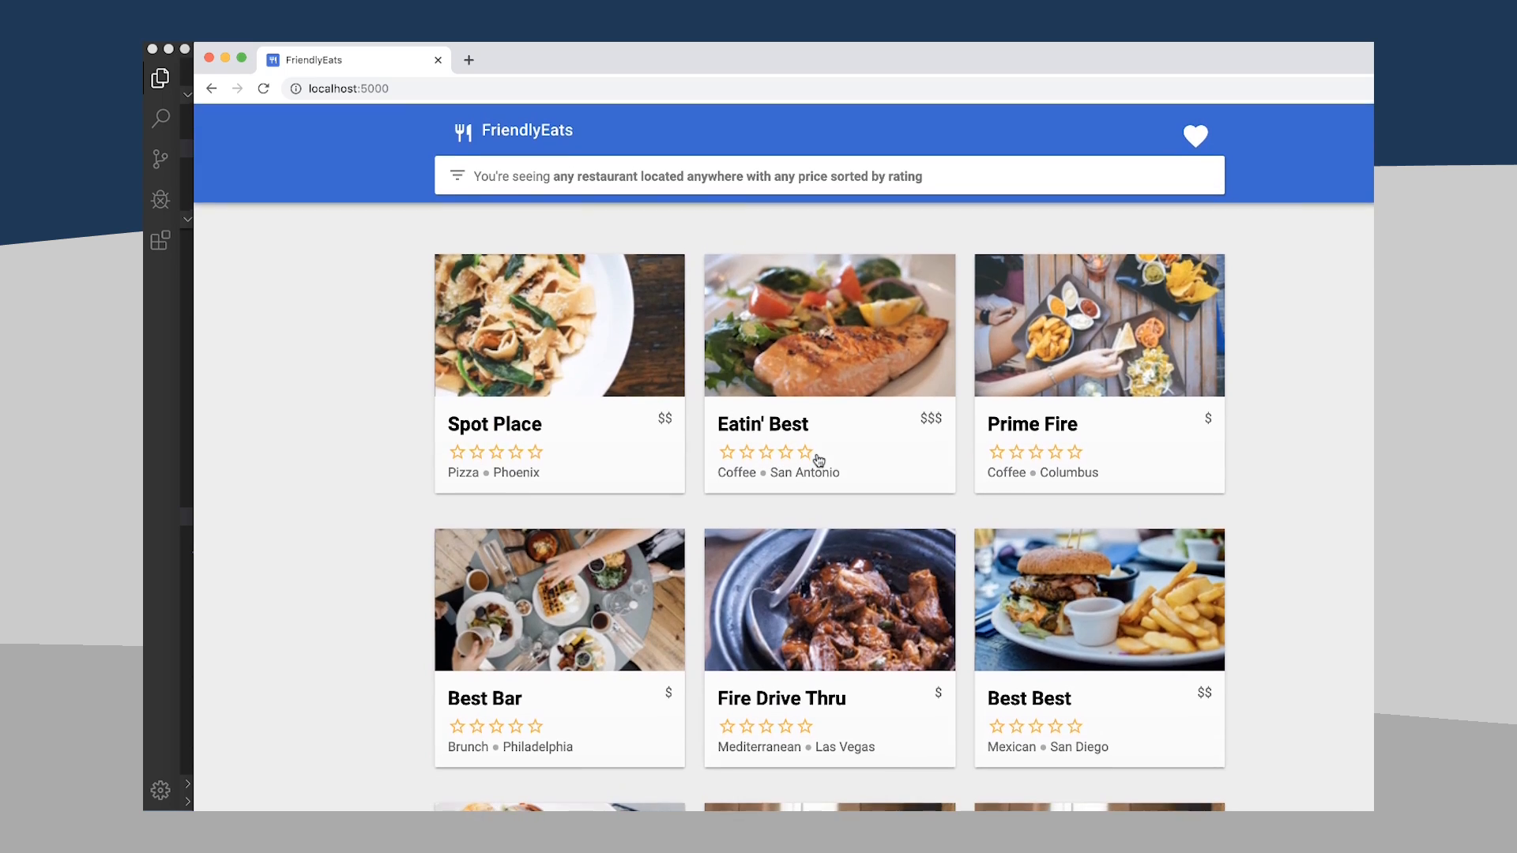
scroll(down, 3)
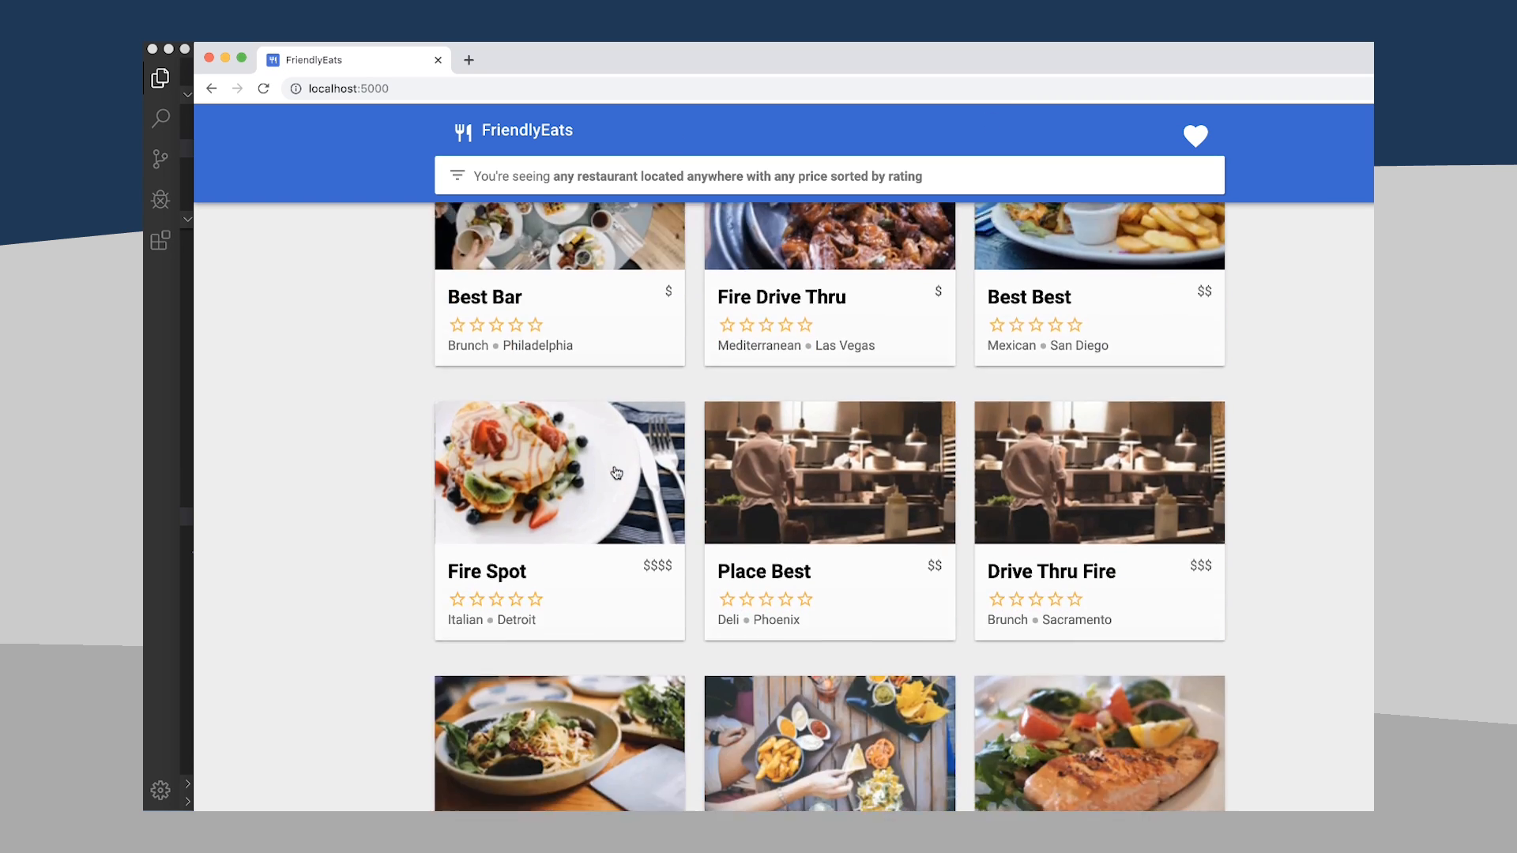
scroll(up, 3)
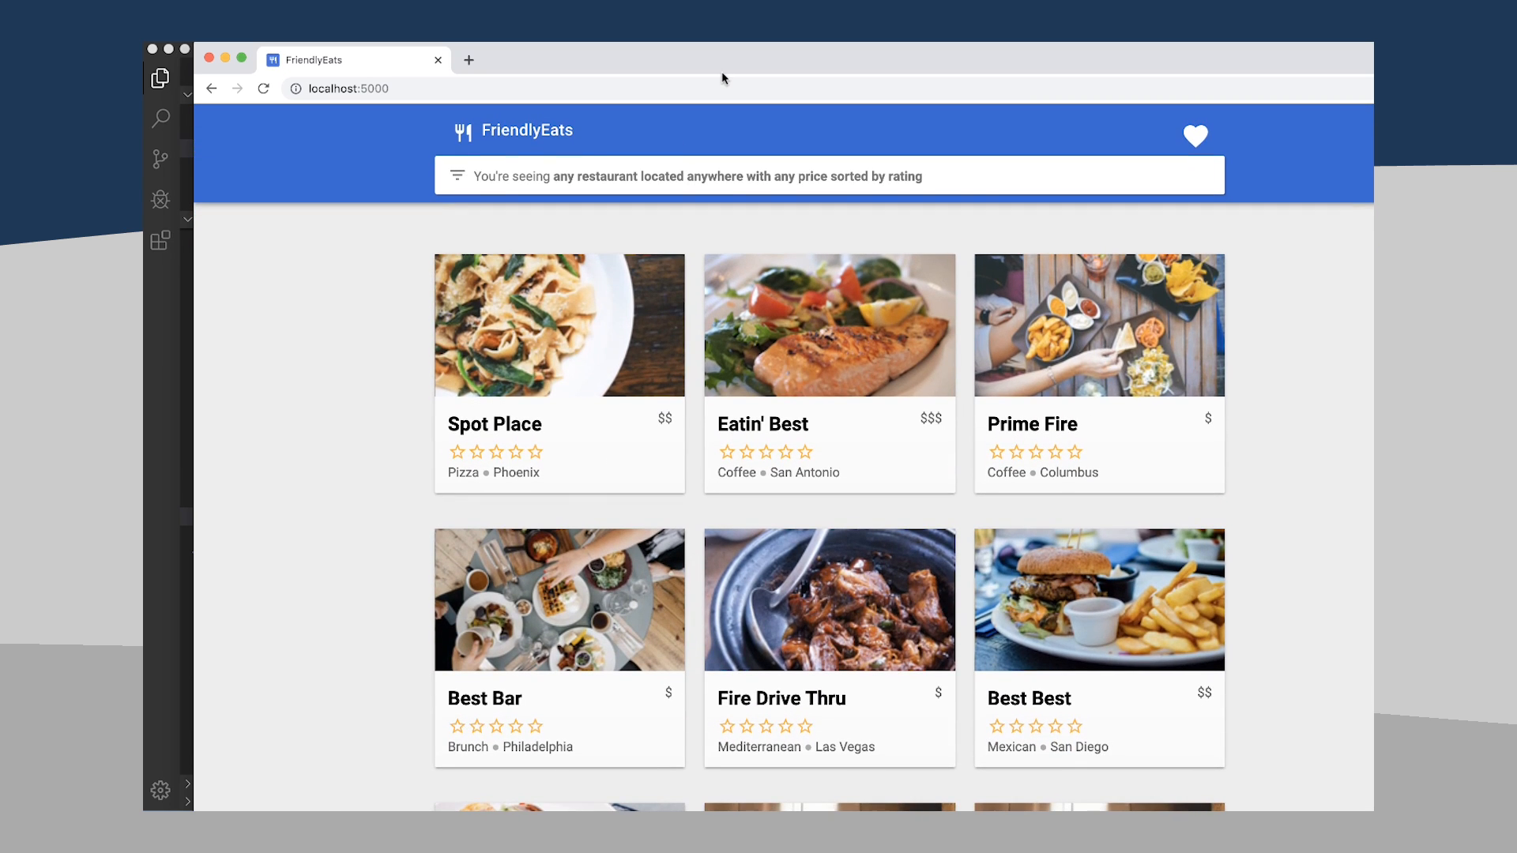
- Show the DevTools Console logging localhost detection and the signed-in user ID
key(F12)
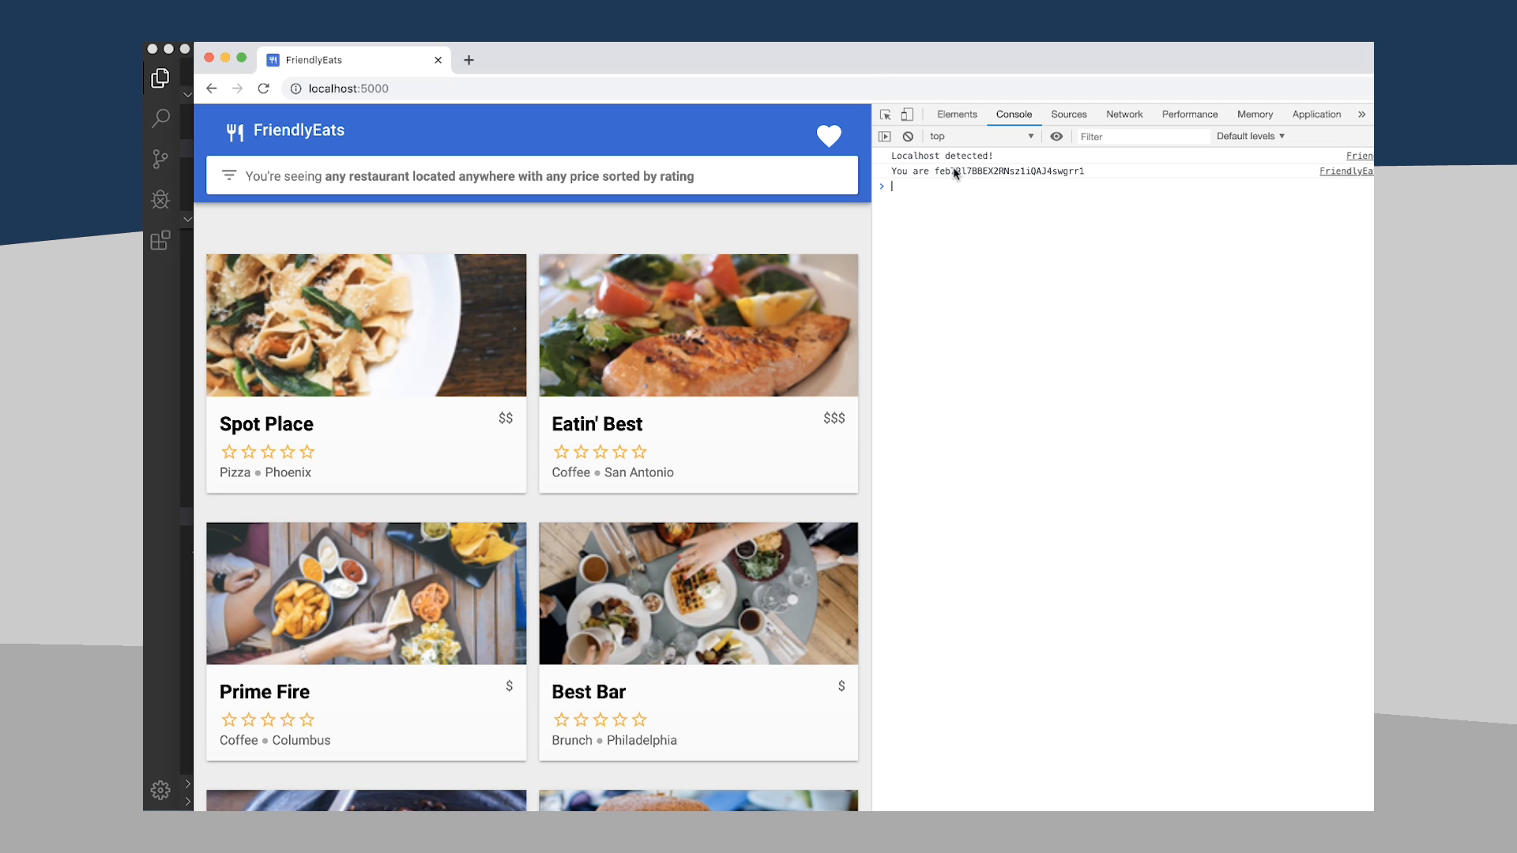
mouse_move(986, 183)
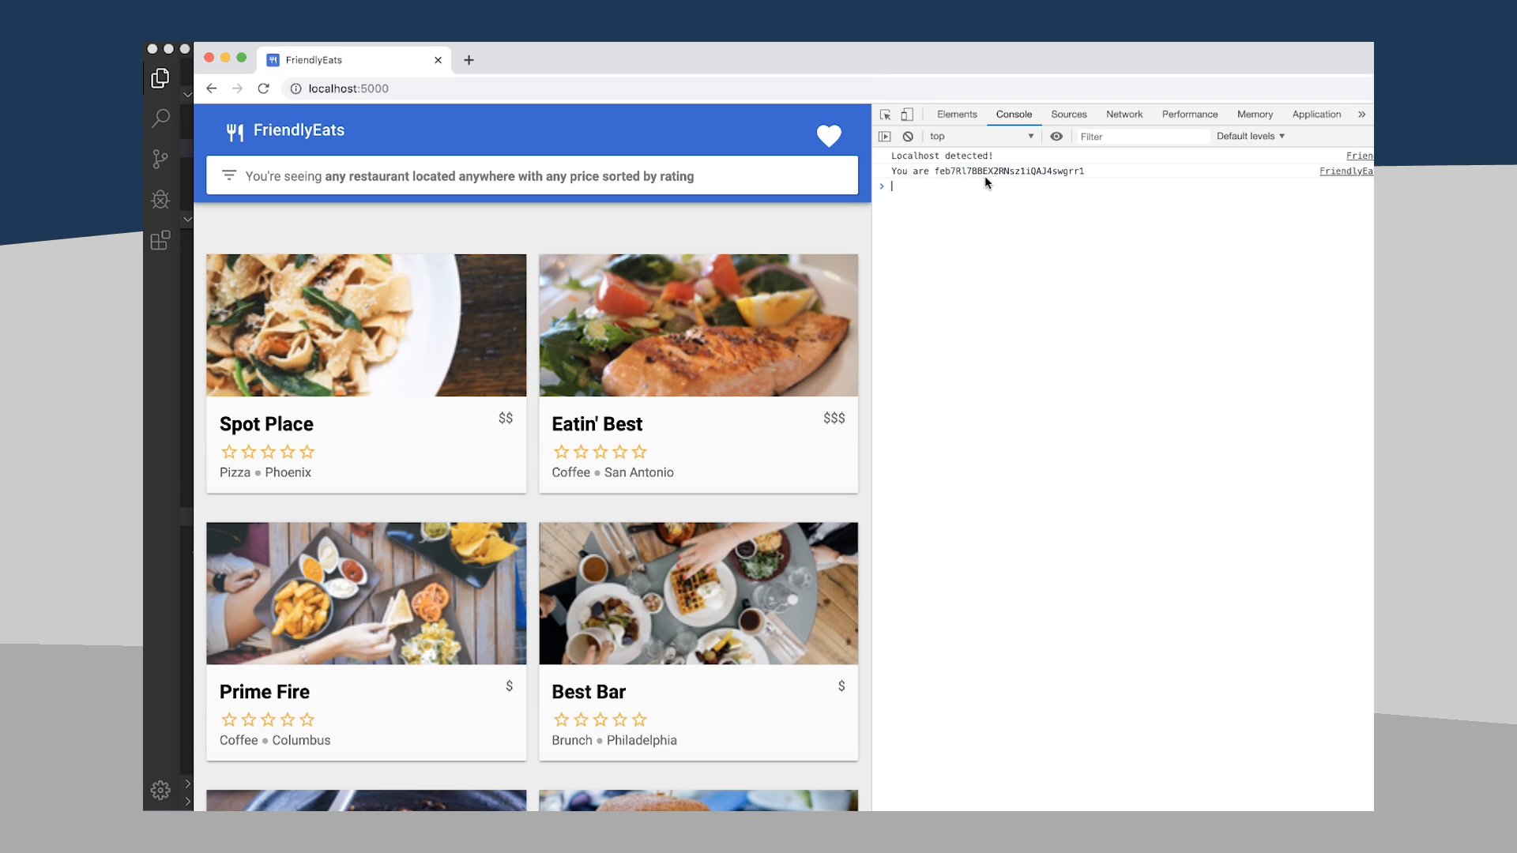
mouse_move(954, 180)
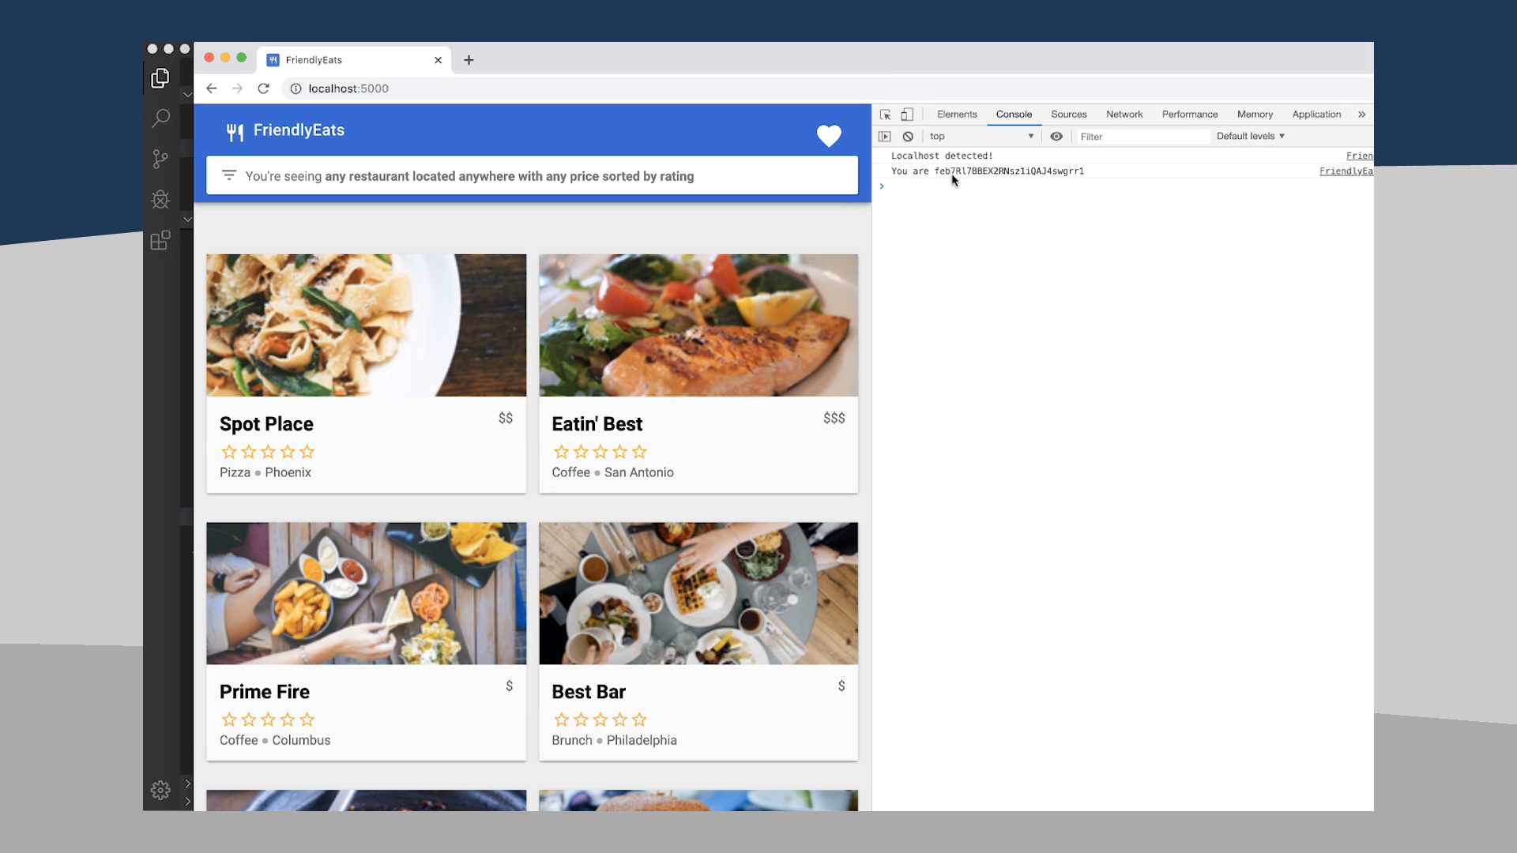
scroll(down, 3)
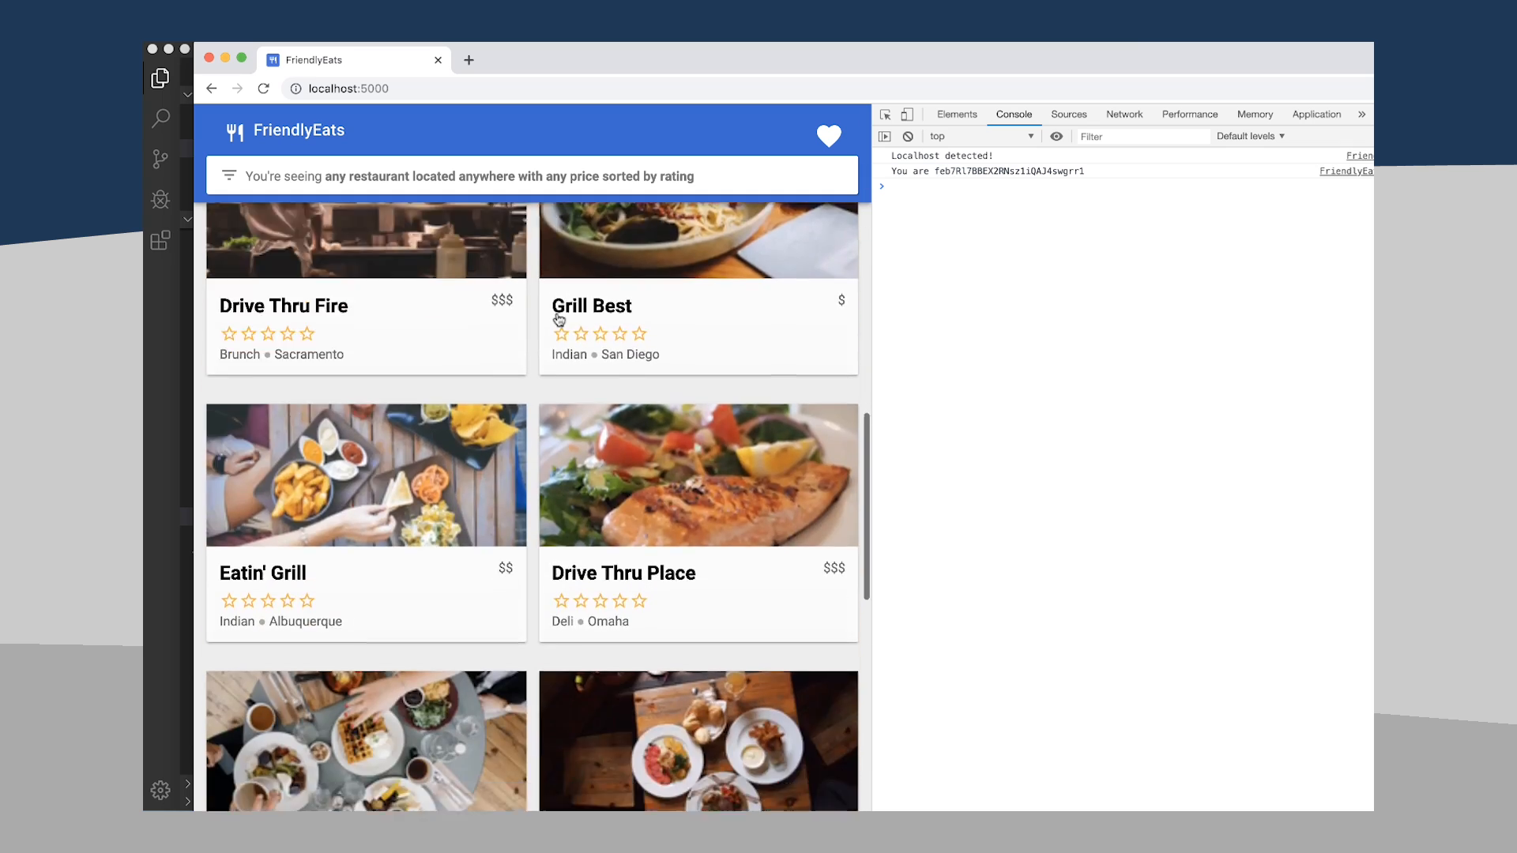
scroll(up, 3)
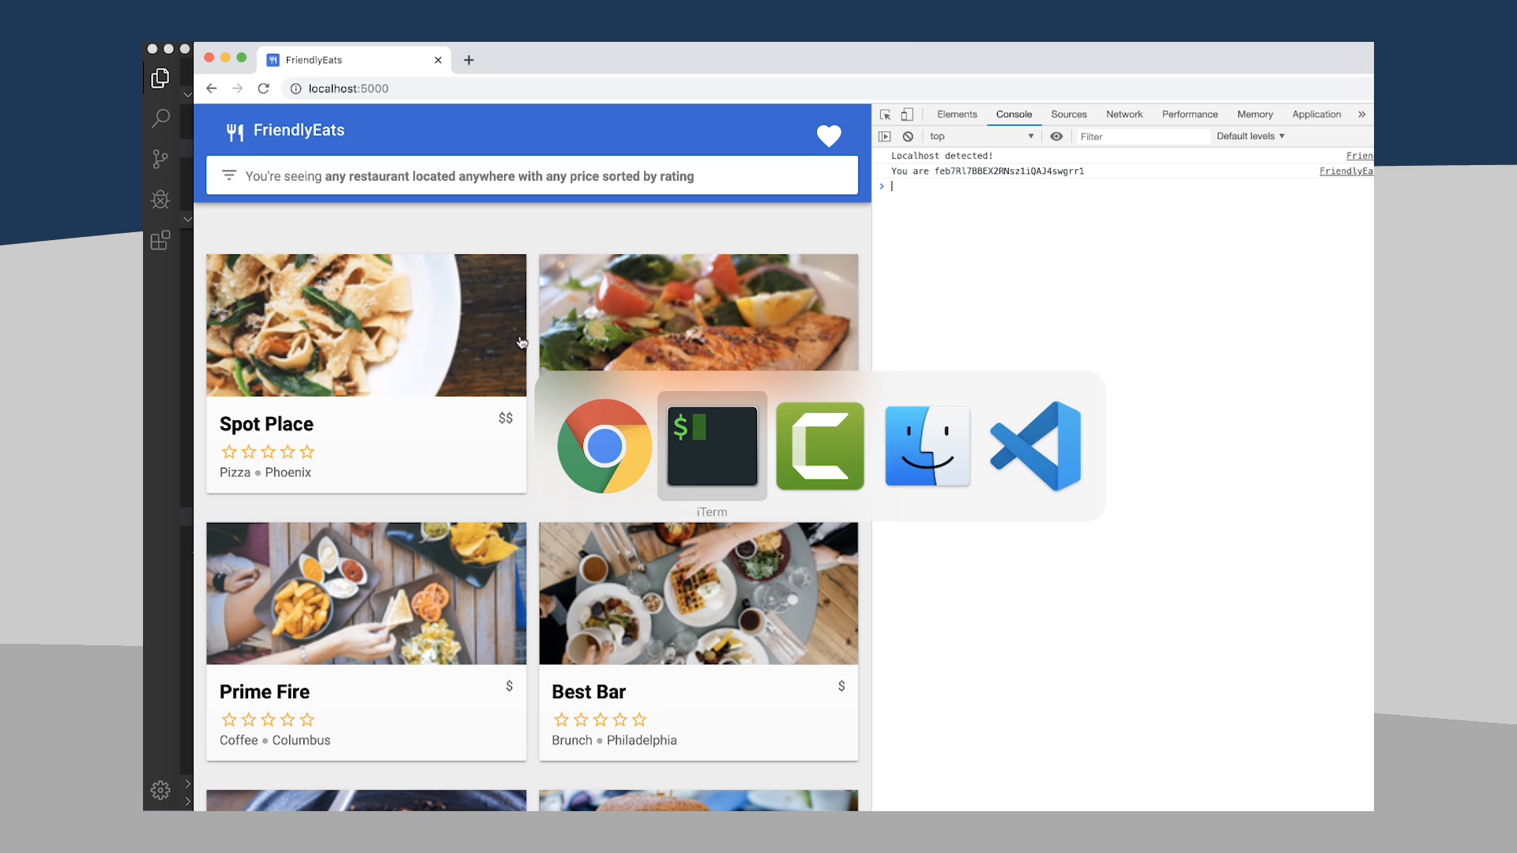
- View updateUserInfo in FriendlyEats.Data.js and select the first hard-coded favorite restaurant ID
click(1033, 446)
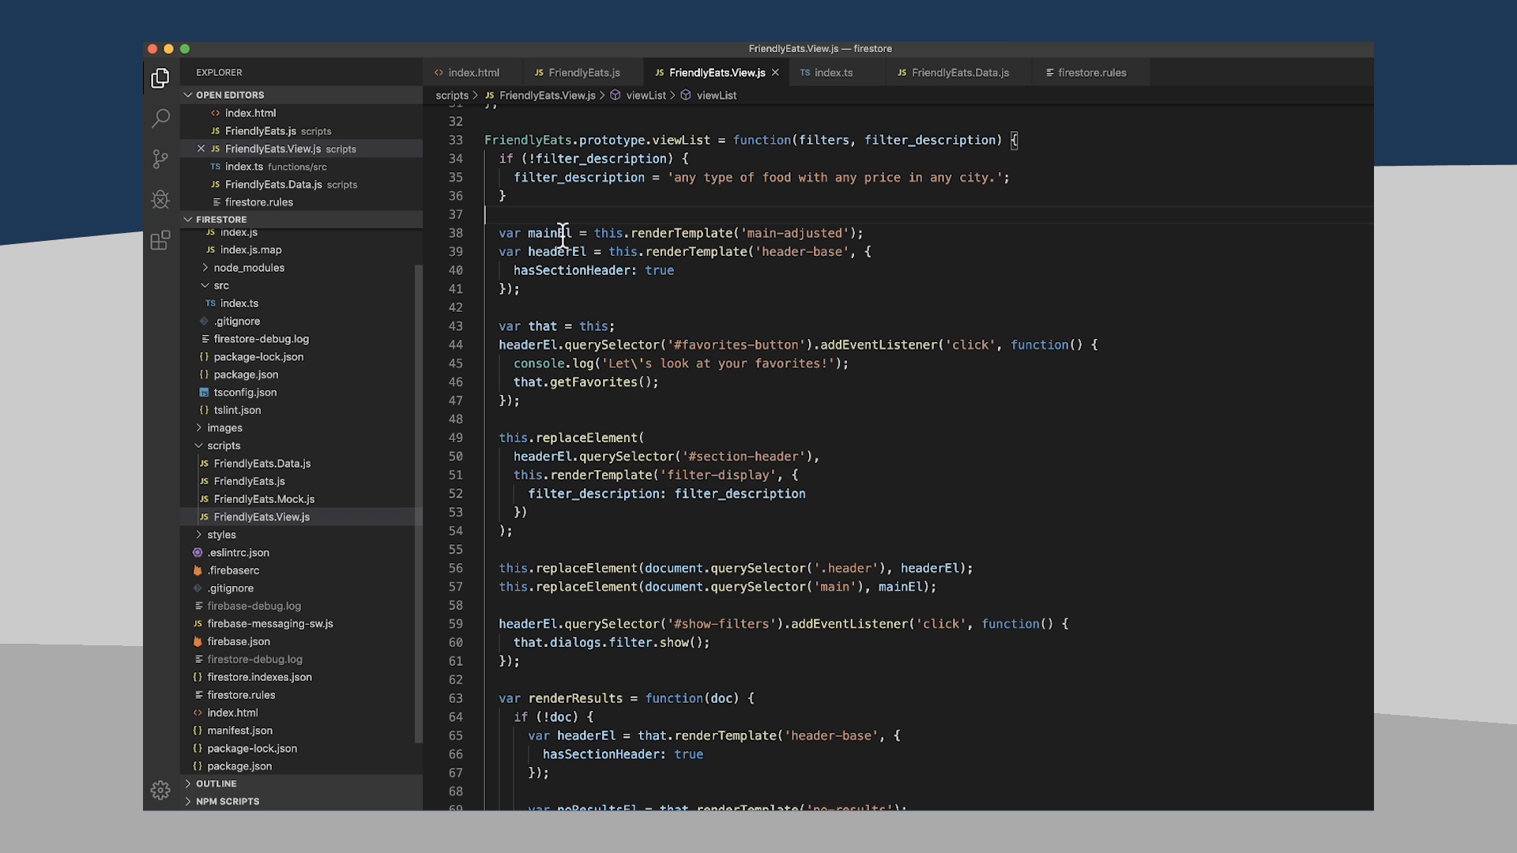
click(958, 71)
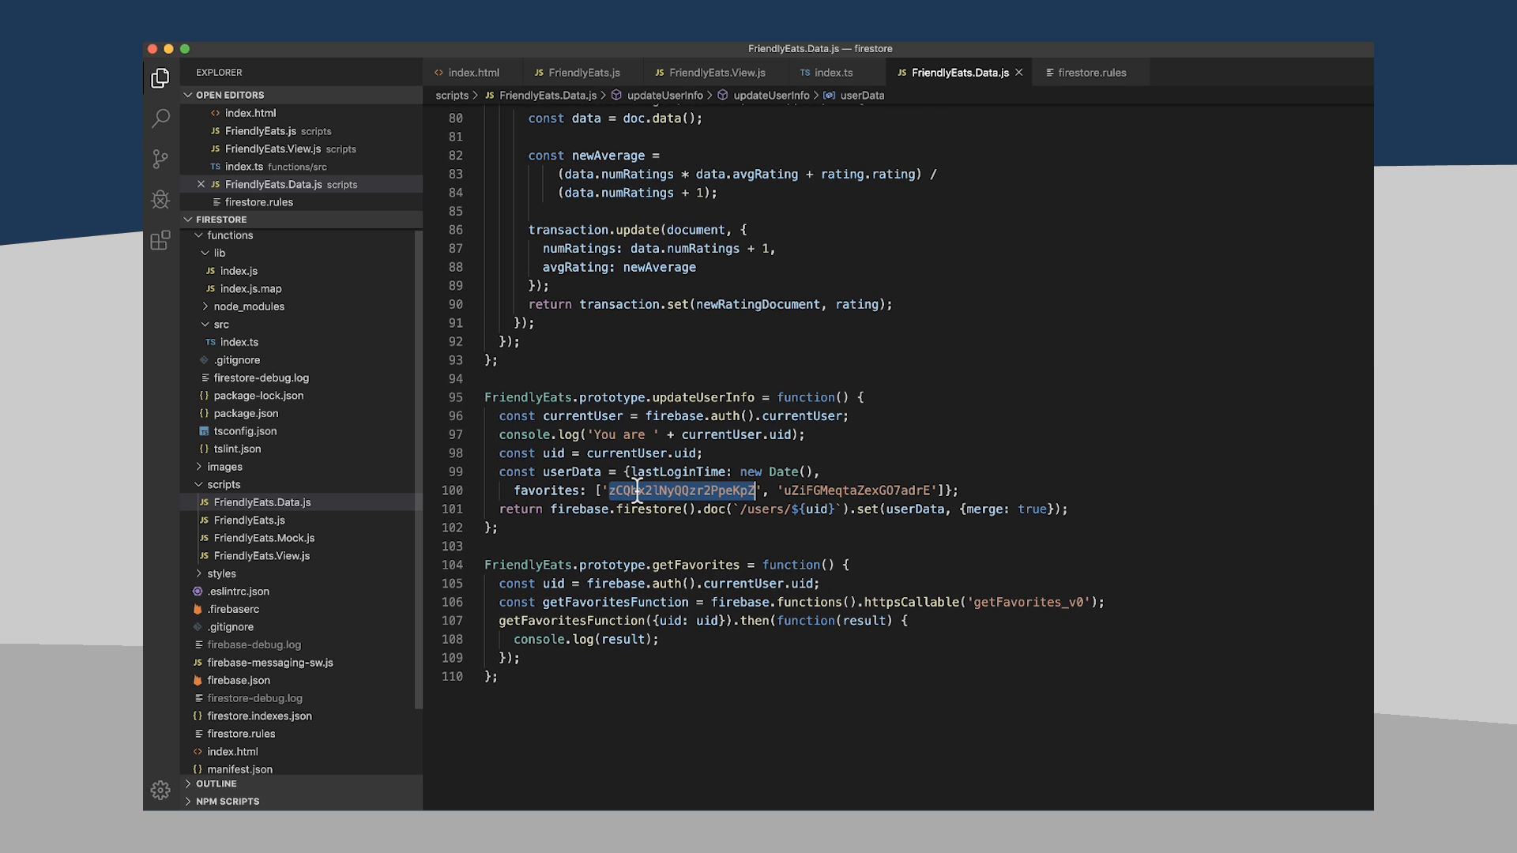
double_click(851, 490)
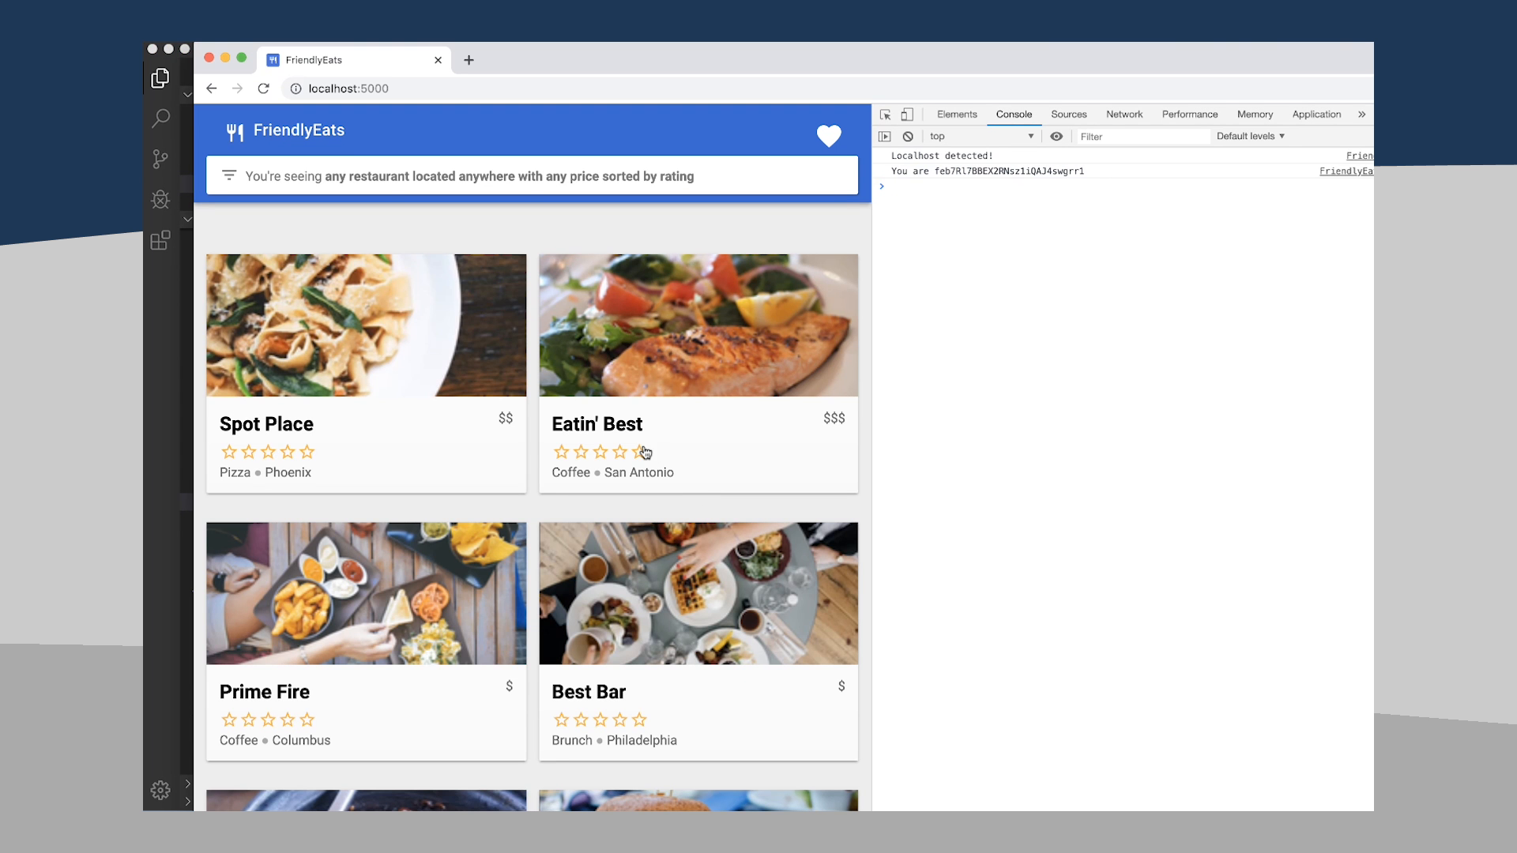
- Leave the Place Best card and select Drive Thru Fire's restaurant ID in the address bar
scroll(down, 3)
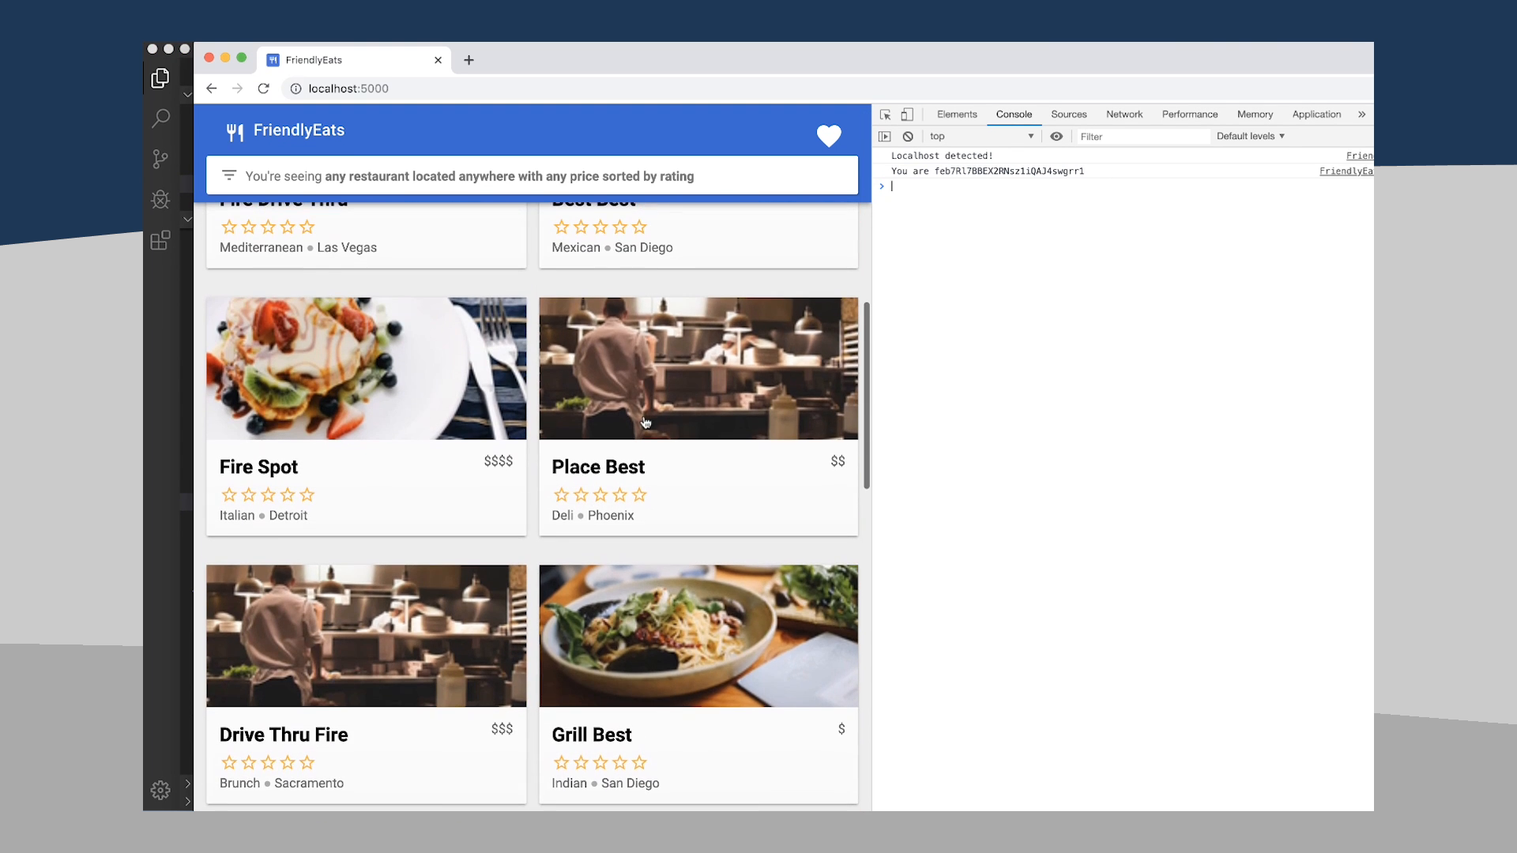
mouse_move(678, 354)
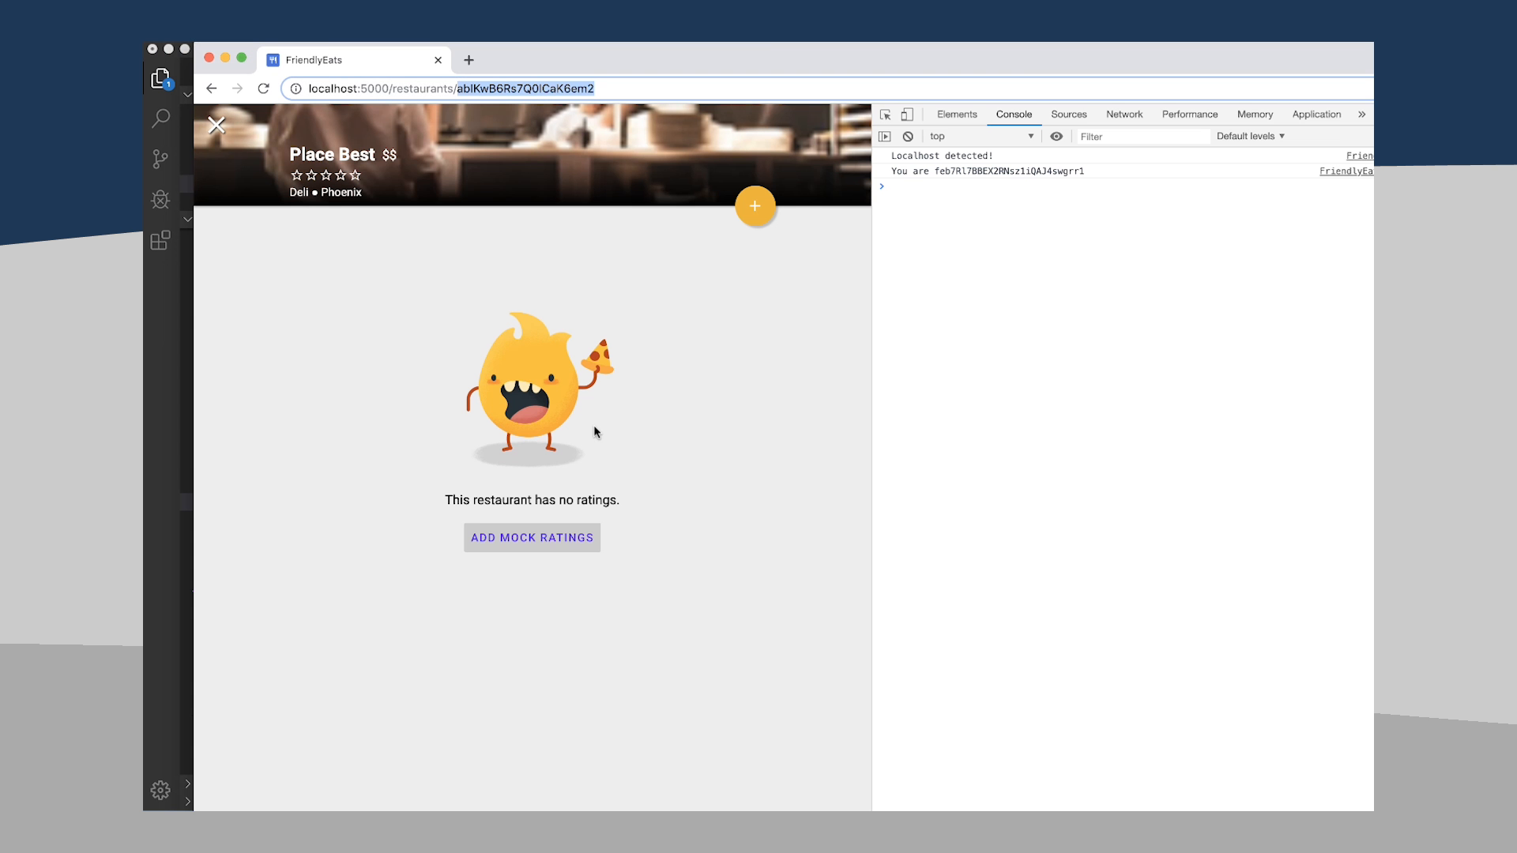
click(211, 89)
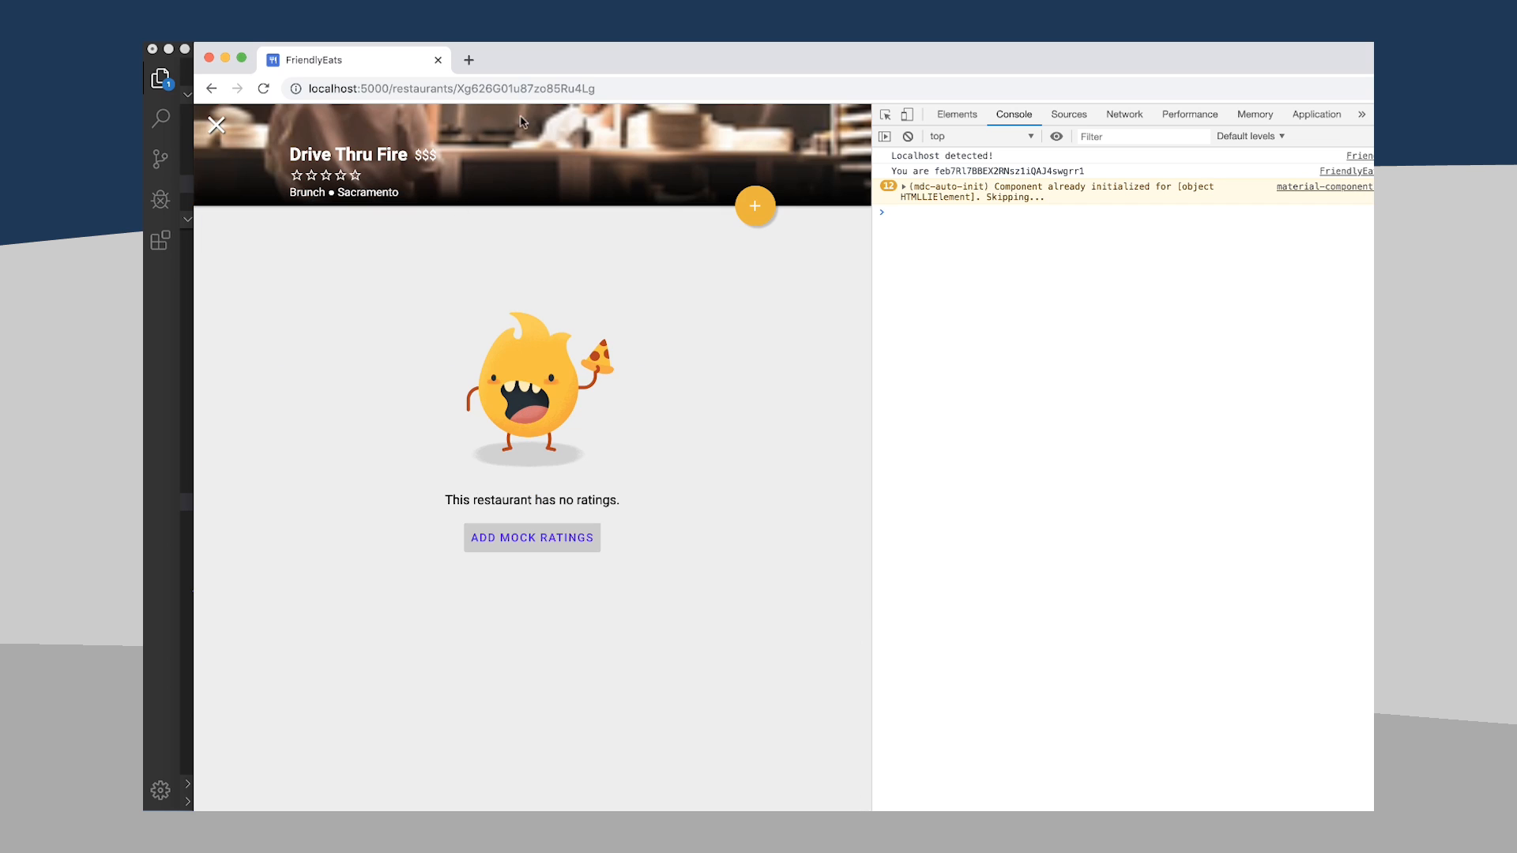
double_click(527, 88)
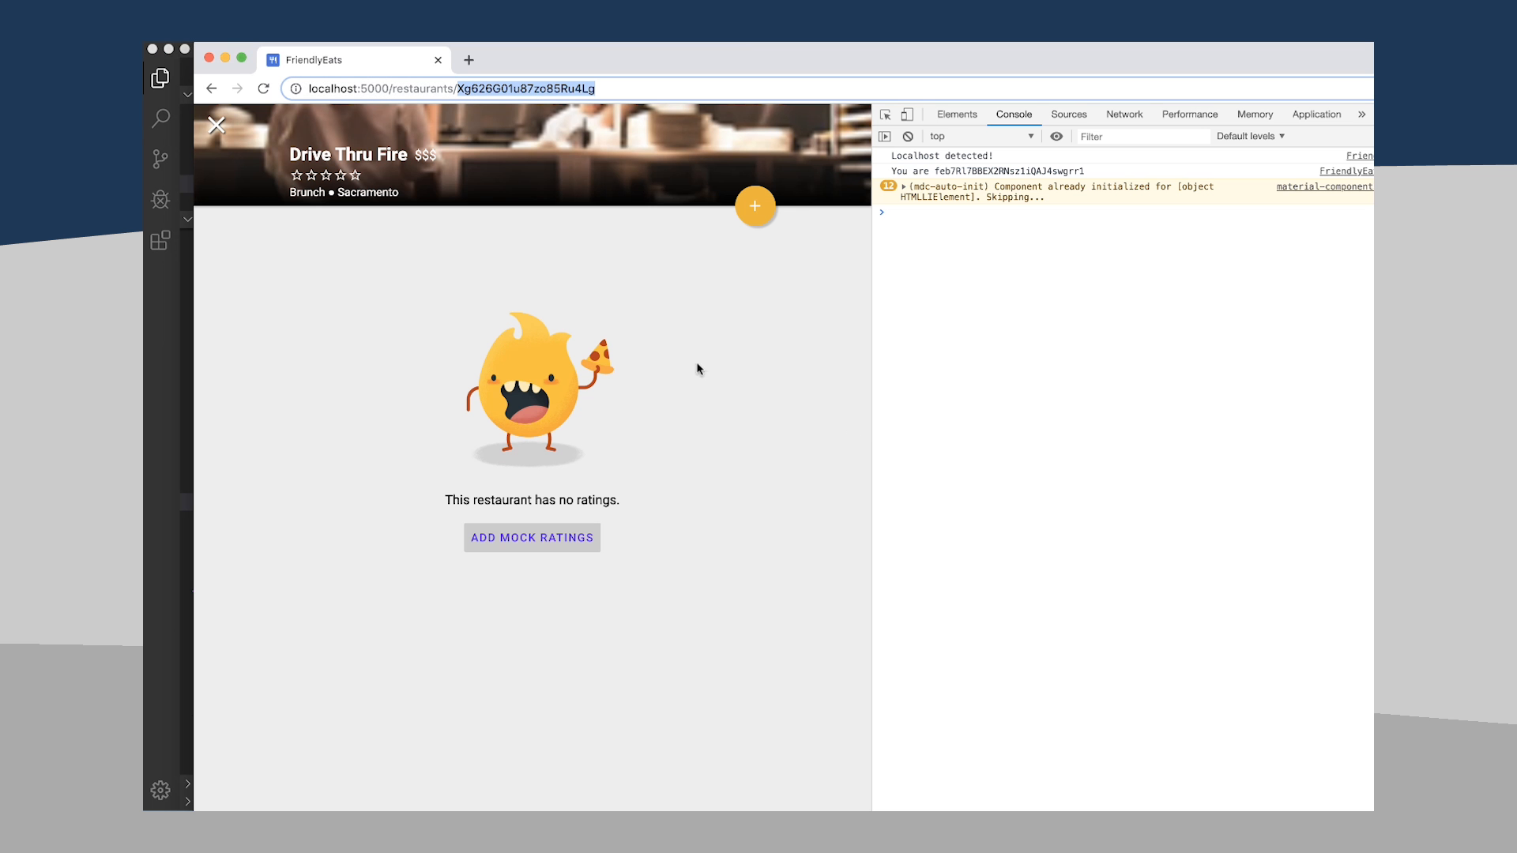
mouse_move(216, 126)
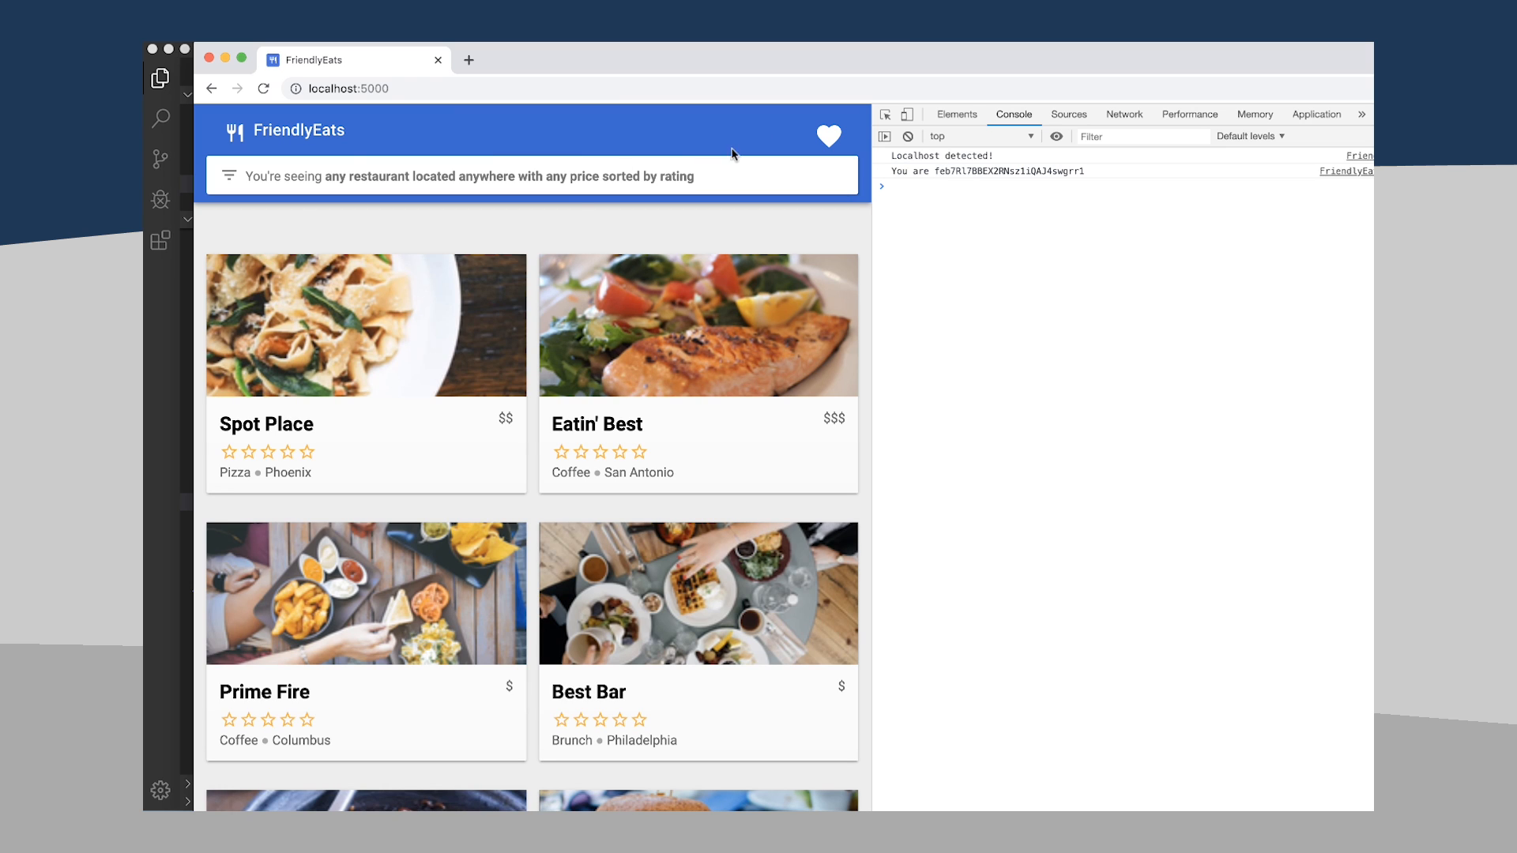
mouse_move(826, 136)
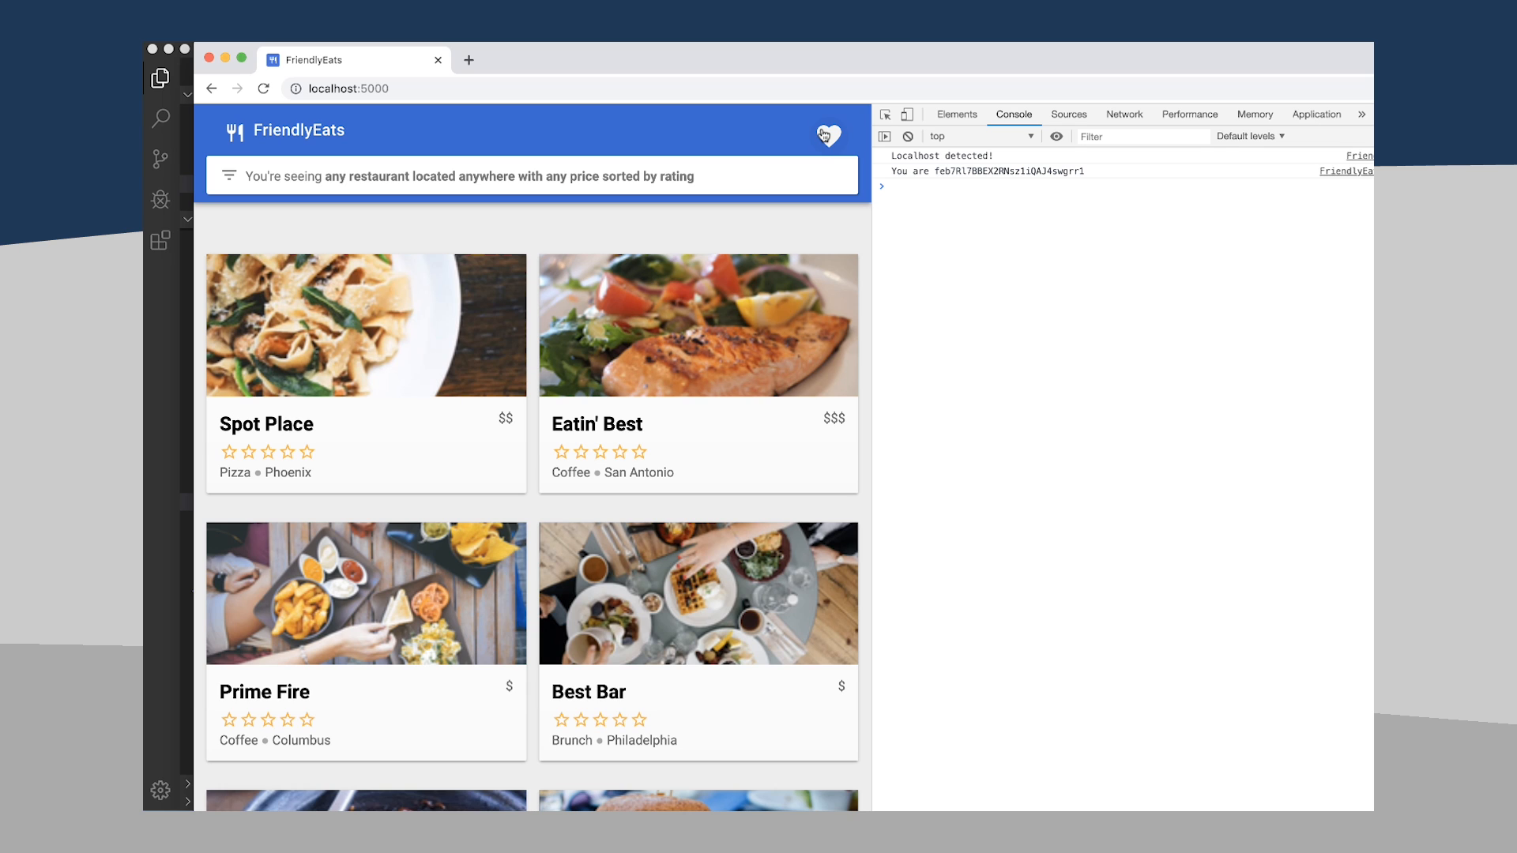
- Request favorites via the heart button and expand the logged data to Place Best's details (Deli, Phoenix)
click(826, 135)
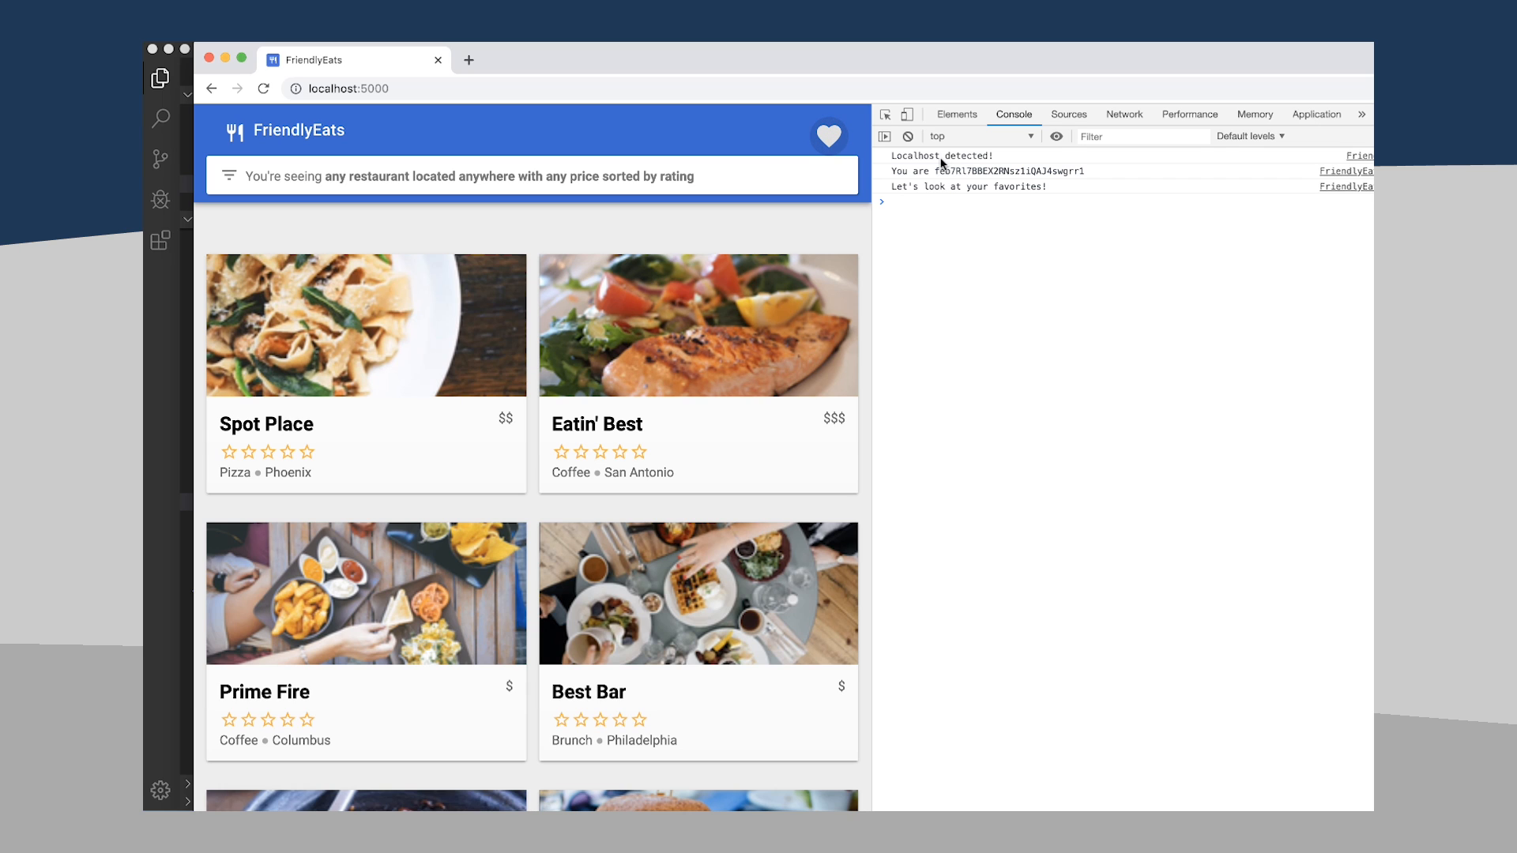
click(882, 201)
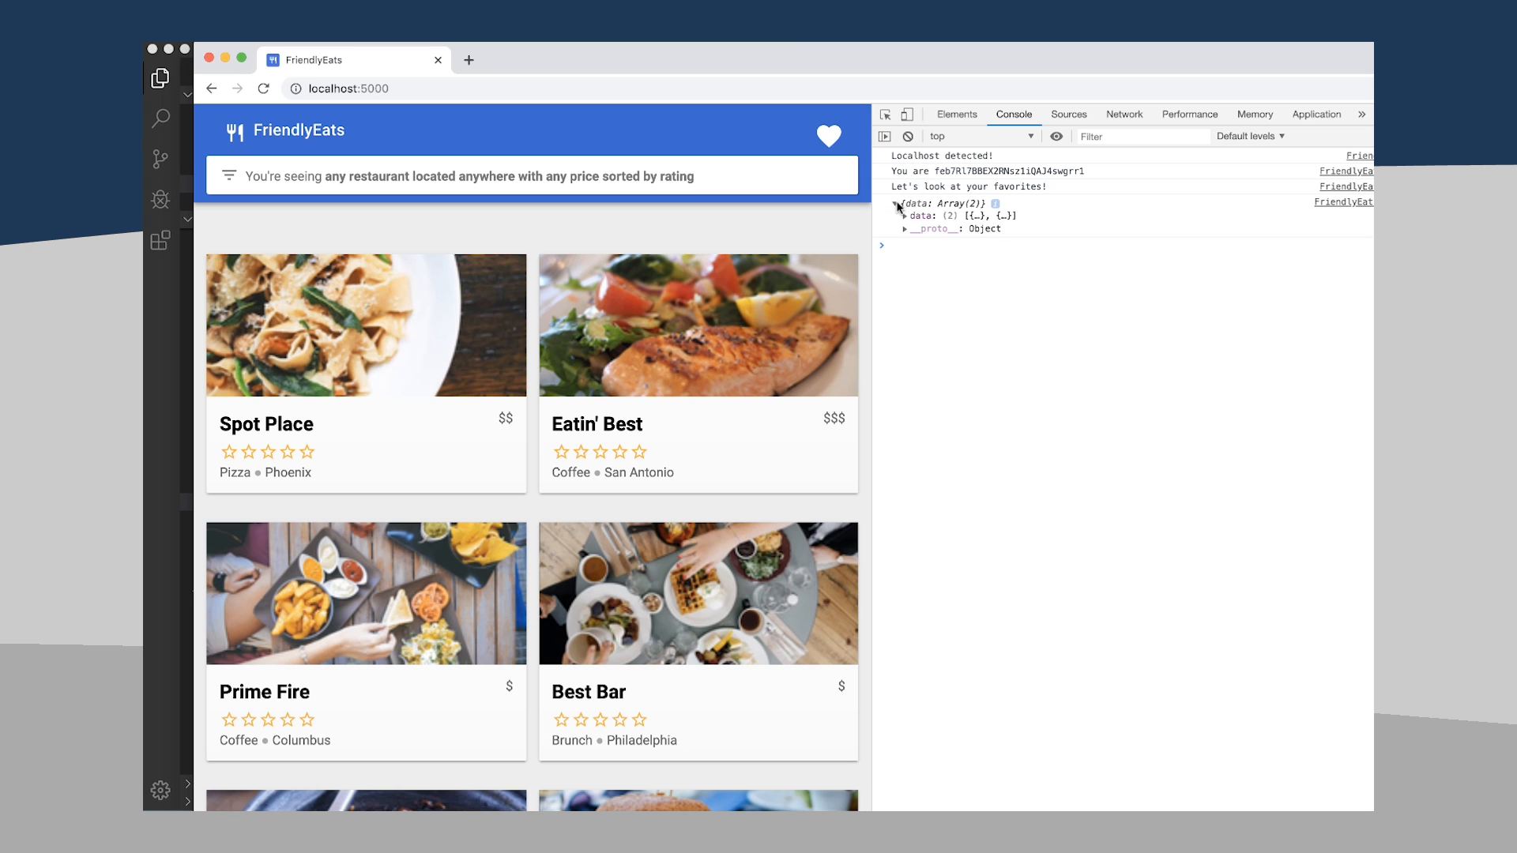
click(904, 215)
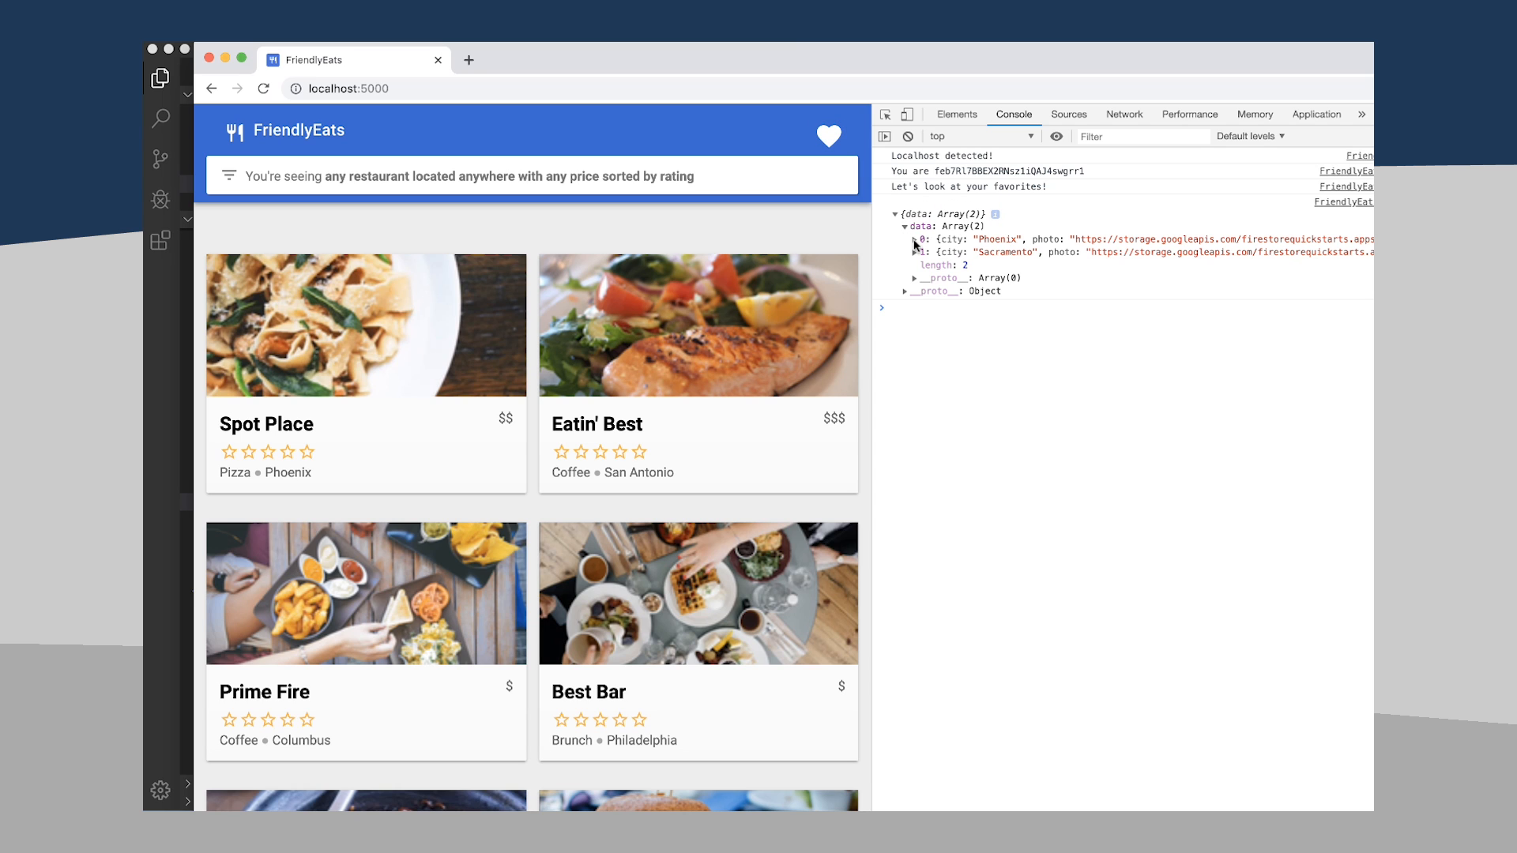
click(914, 238)
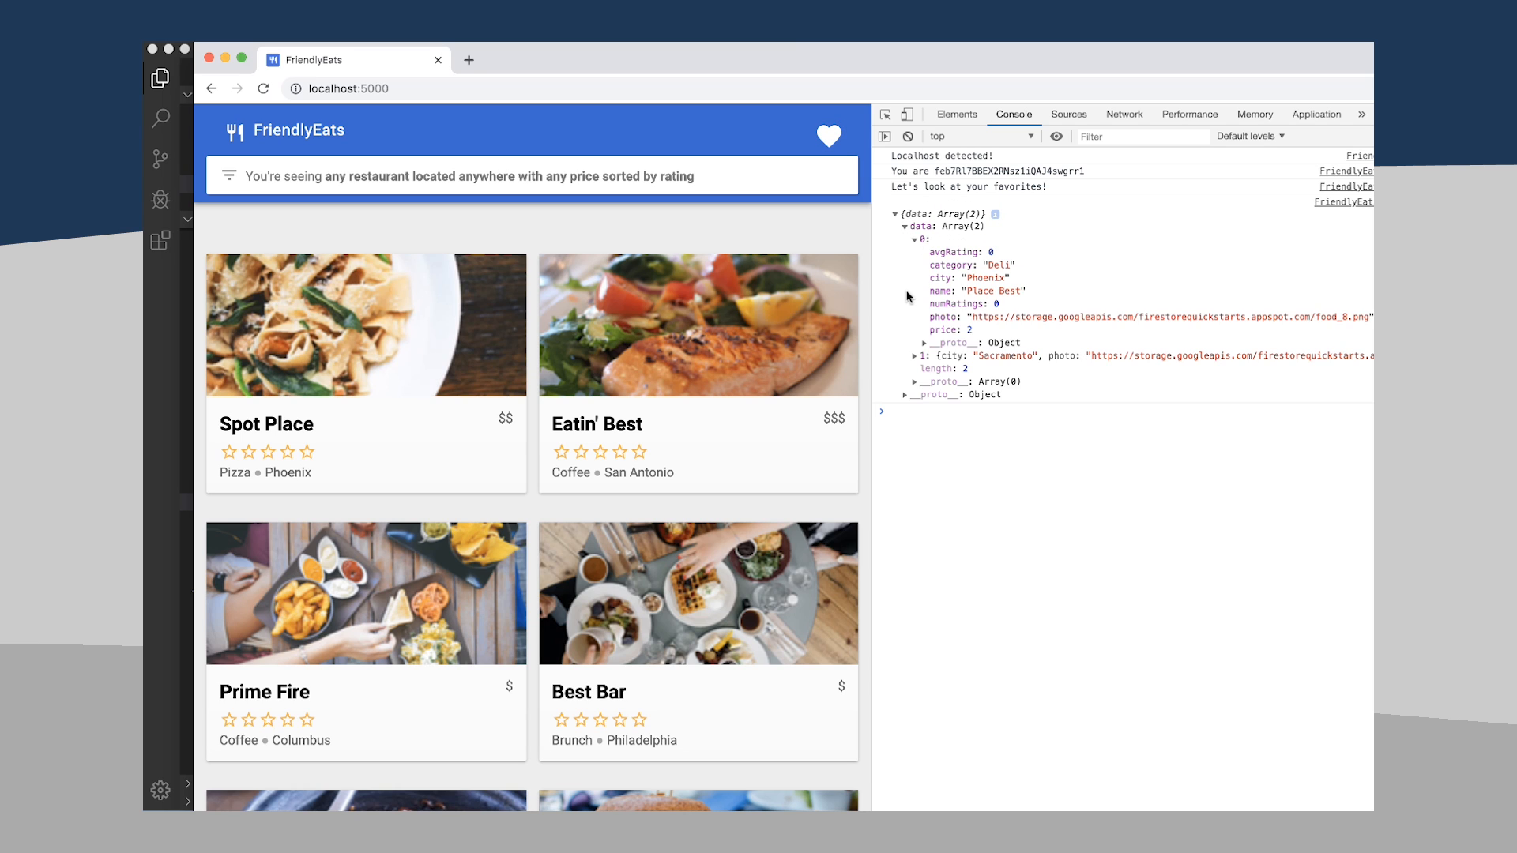
mouse_move(783, 400)
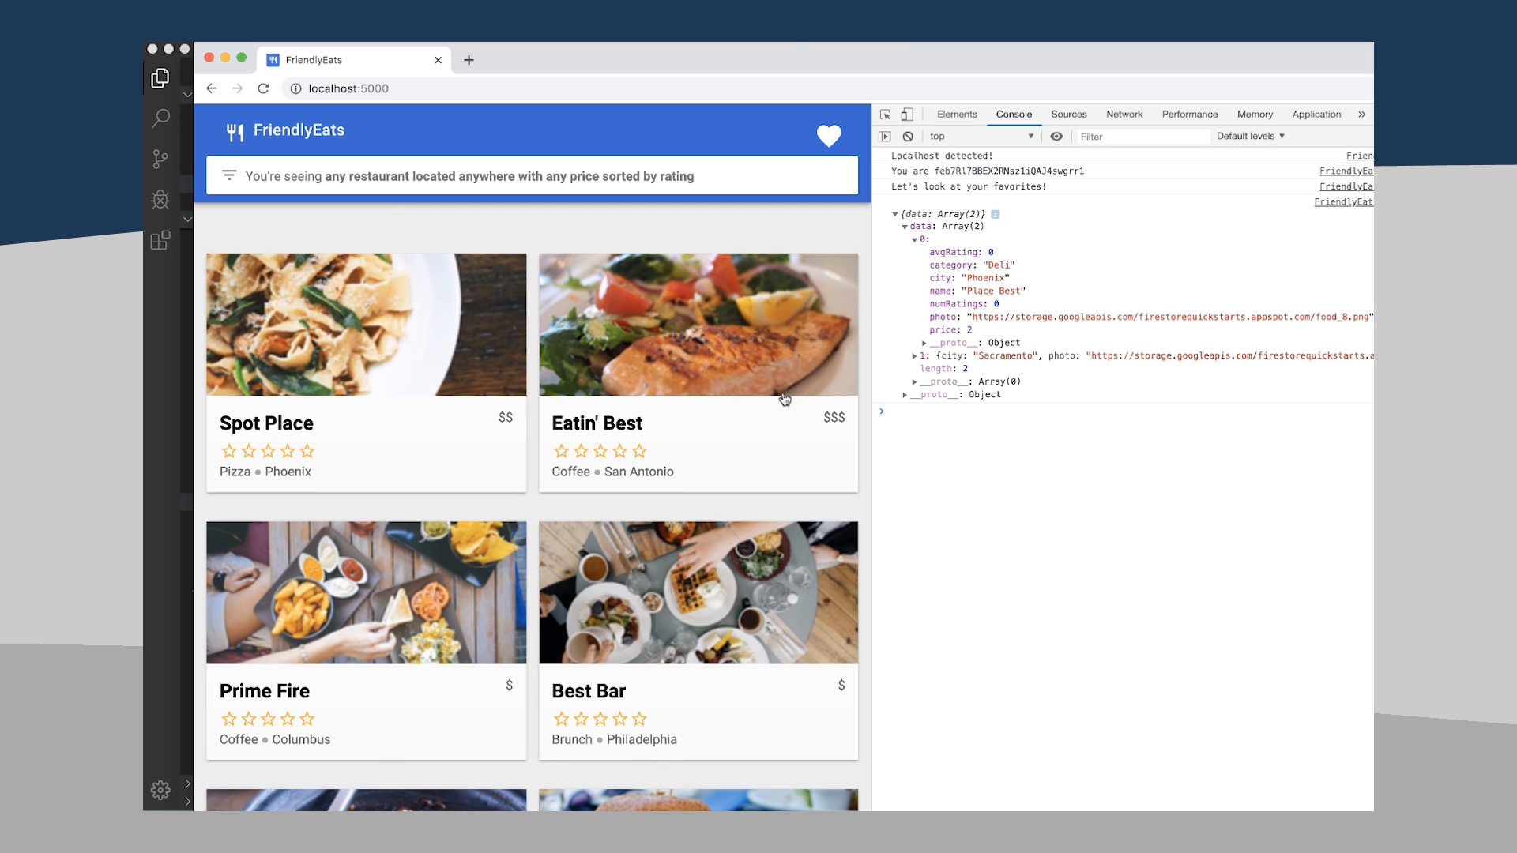
scroll(down, 3)
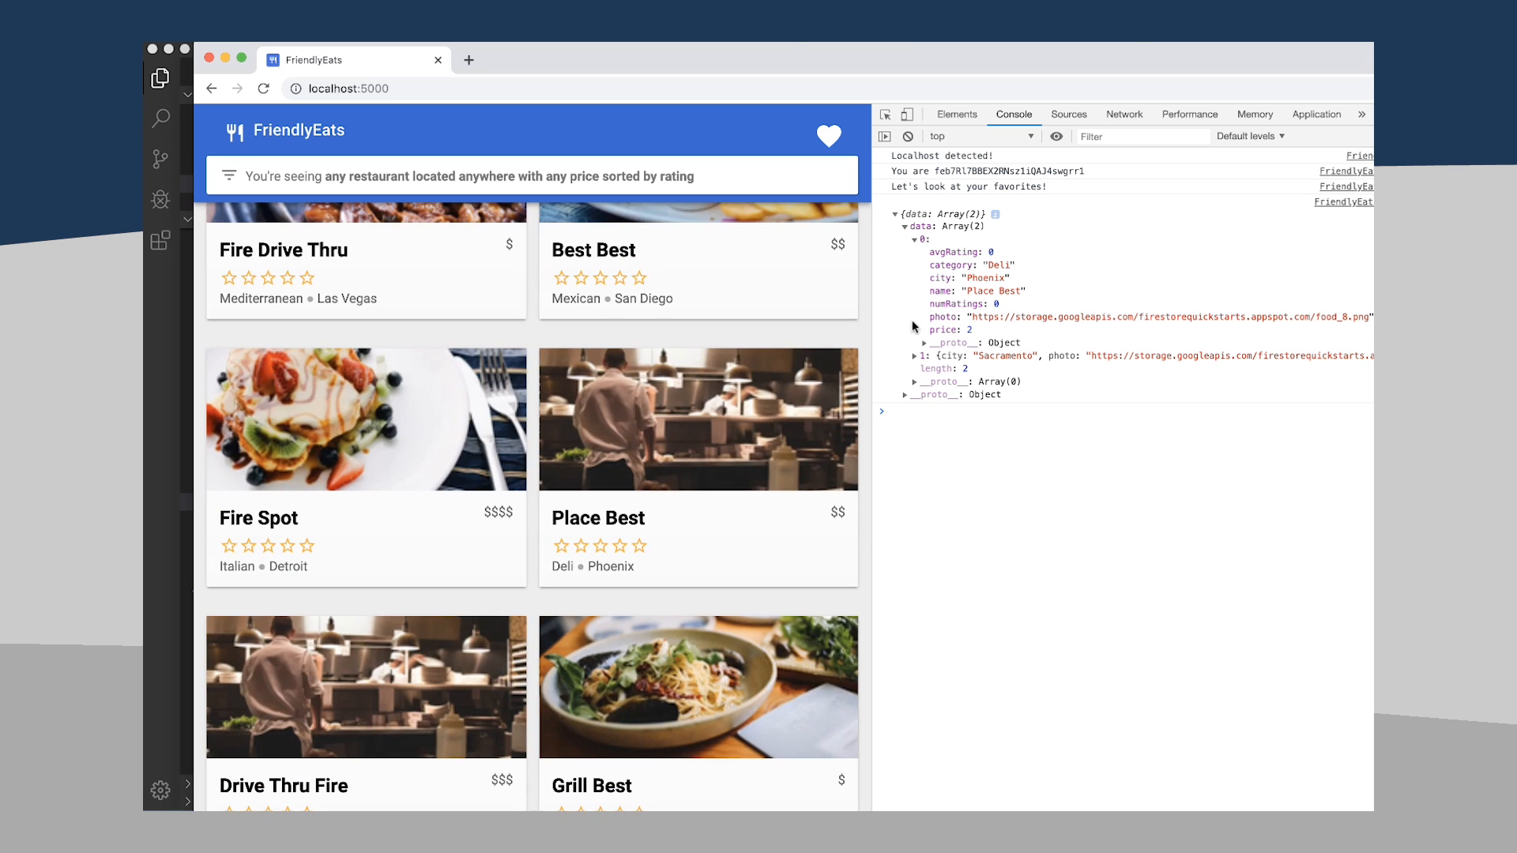